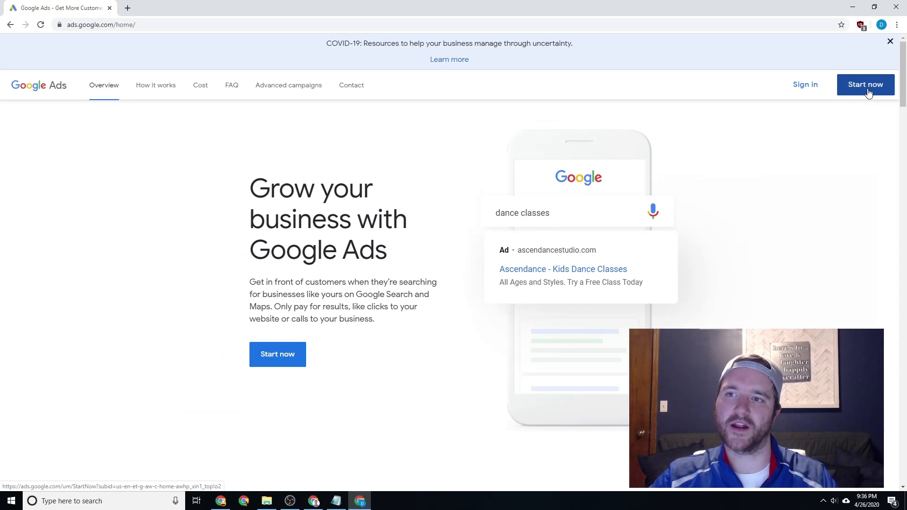
Step: Sign up for Google Ads in Expert Mode without a campaign, confirm business details, and enter the account
{"action": "left_click", "coordinate": [866, 84]}
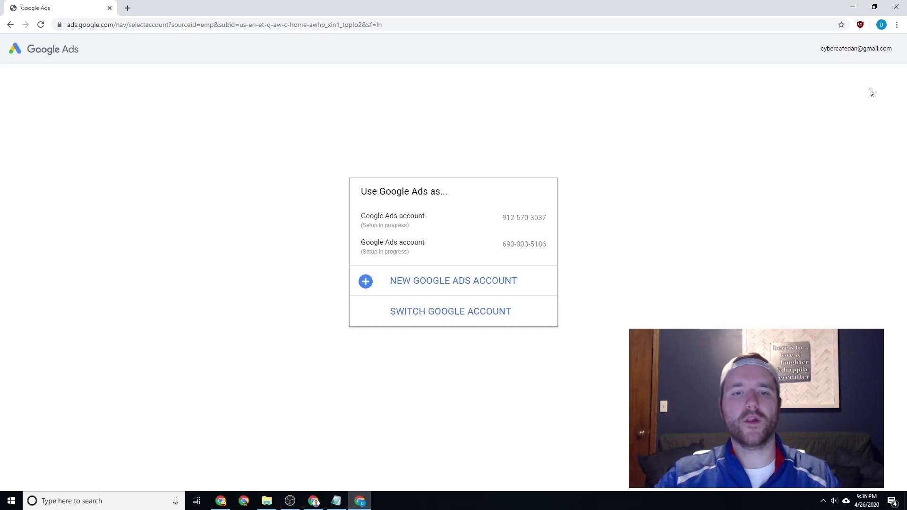
{"action": "mouse_move", "coordinate": [459, 251]}
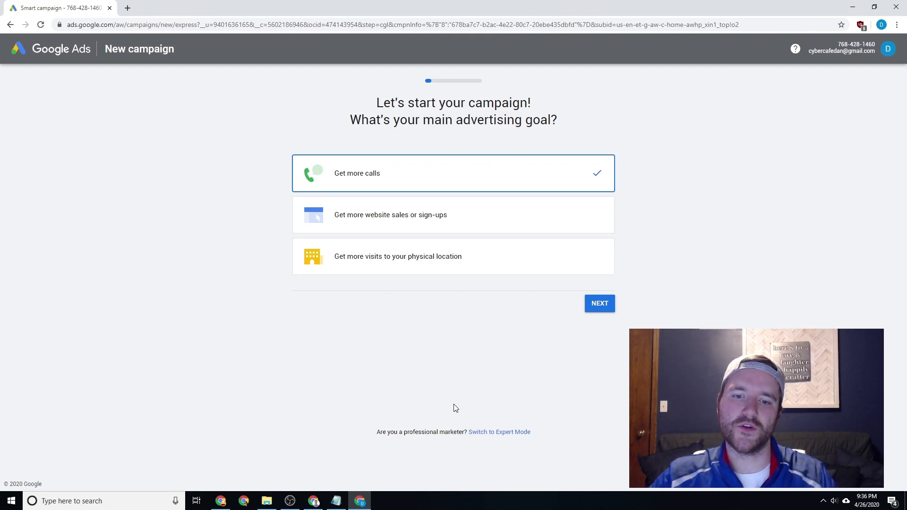
{"action": "mouse_move", "coordinate": [469, 432]}
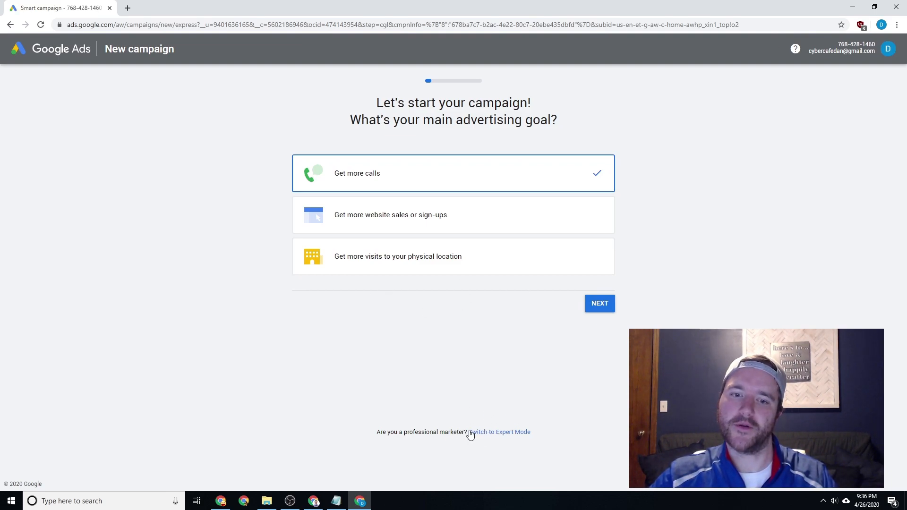
{"action": "left_click", "coordinate": [499, 431]}
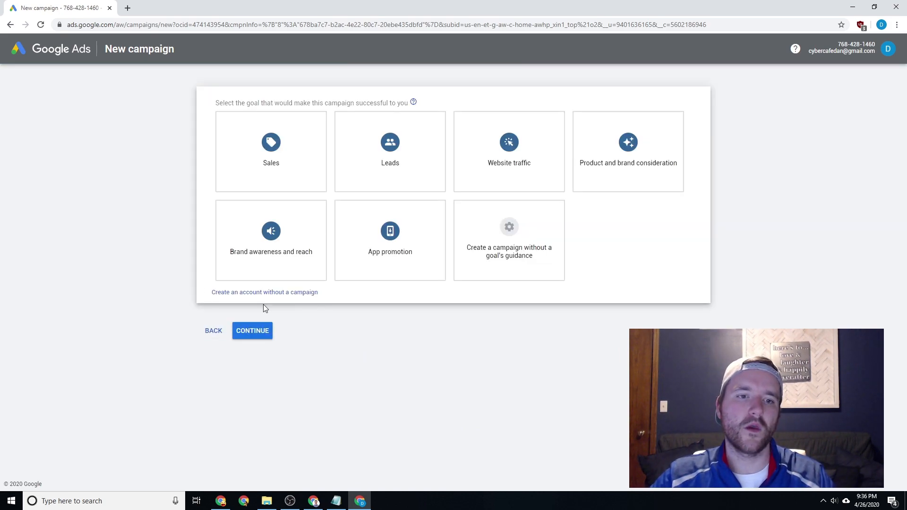
{"action": "mouse_move", "coordinate": [231, 297]}
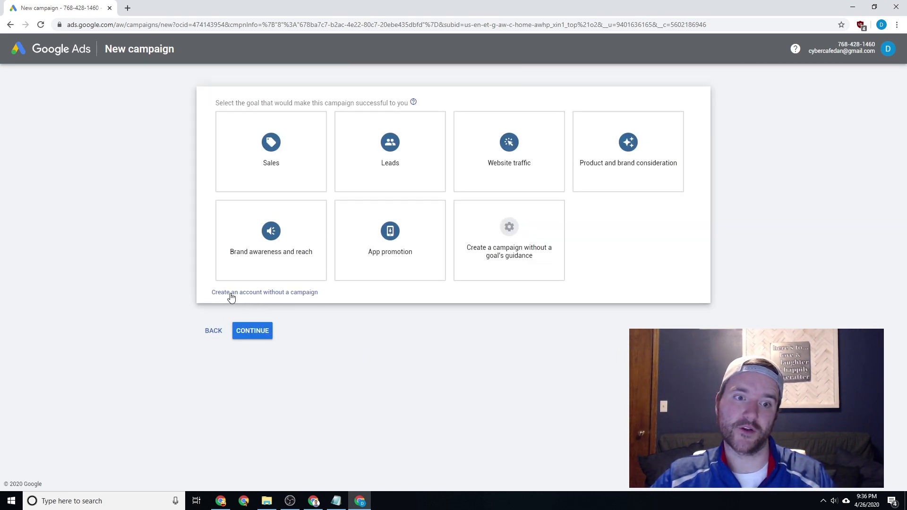
{"action": "left_click", "coordinate": [265, 292]}
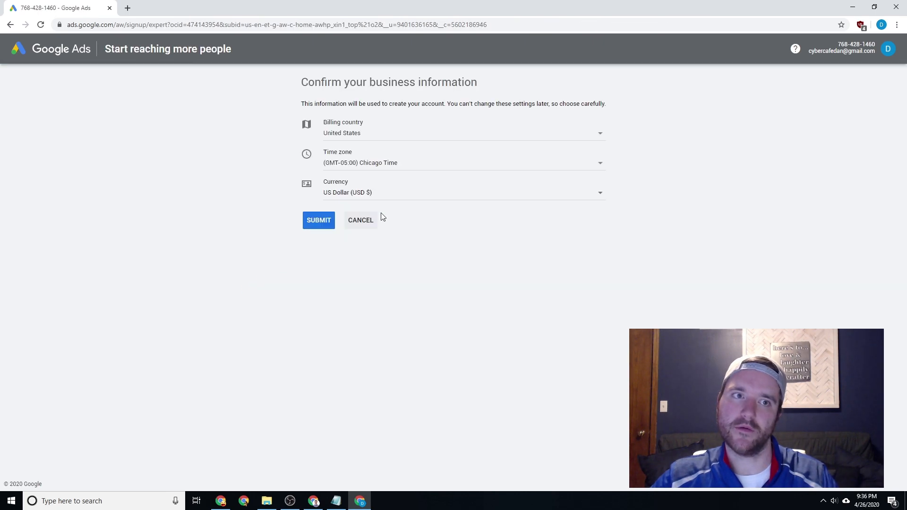
{"action": "left_click", "coordinate": [318, 220]}
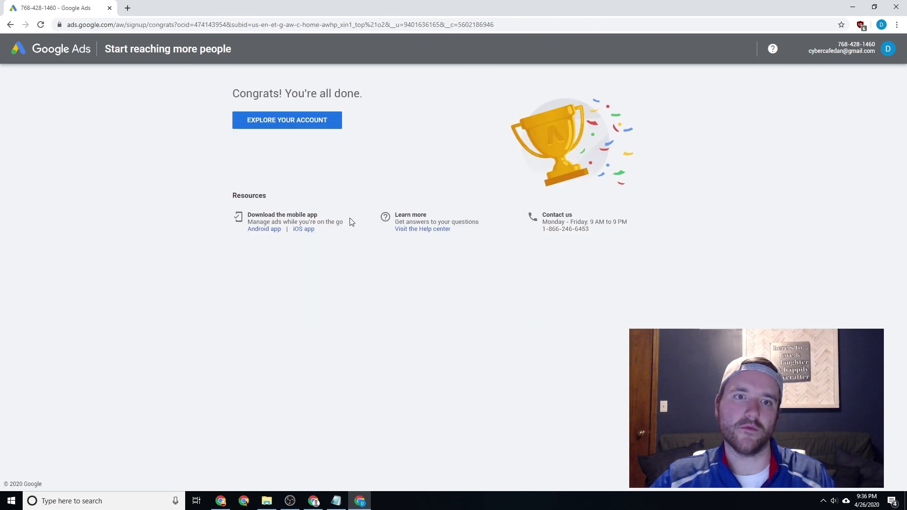
{"action": "left_click", "coordinate": [287, 120]}
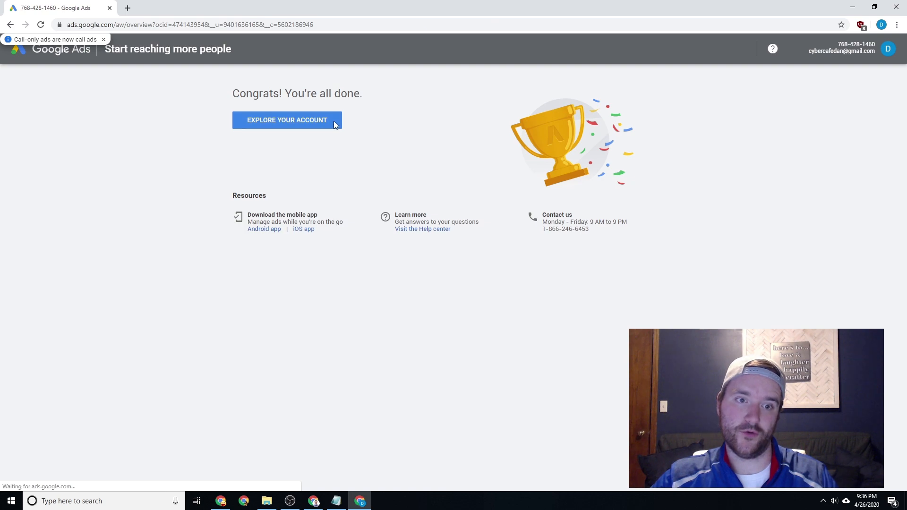
Step: Open Keyword Planner from the Tools & Settings menu of the new account
{"action": "left_click", "coordinate": [287, 120]}
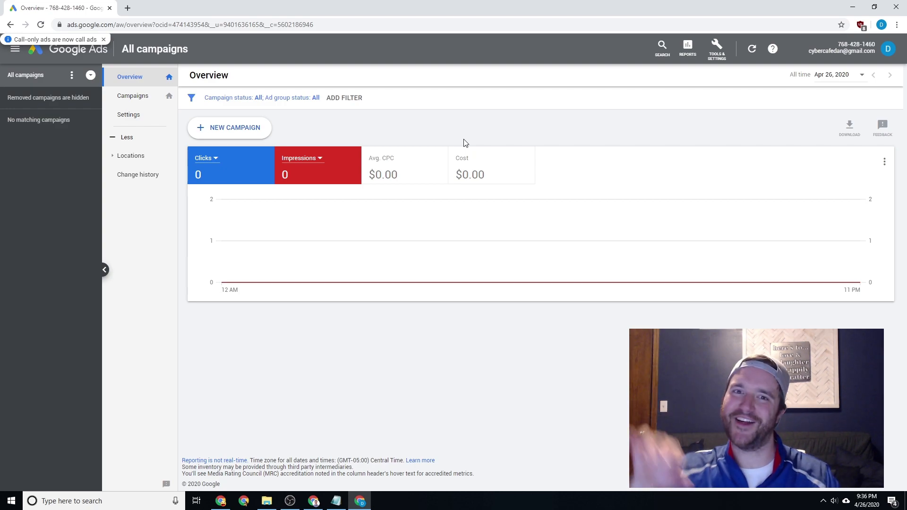
{"action": "mouse_move", "coordinate": [370, 117]}
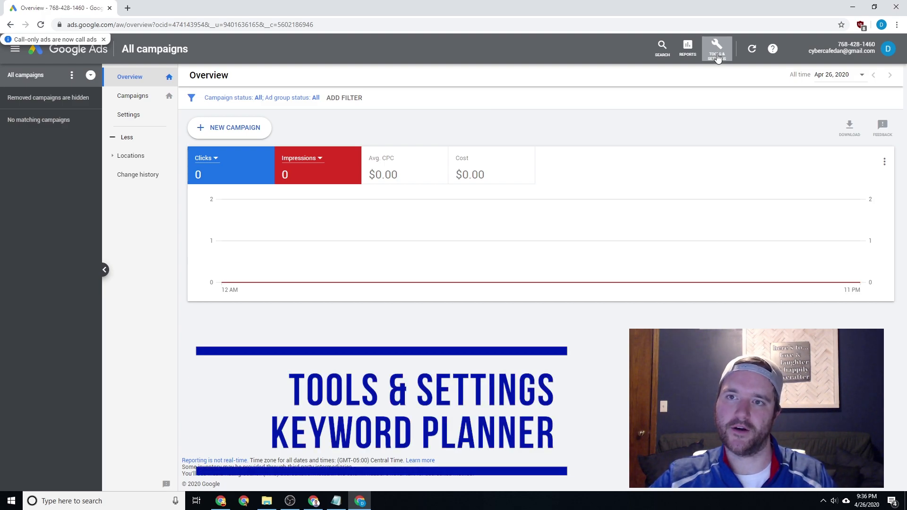
{"action": "left_click", "coordinate": [716, 48]}
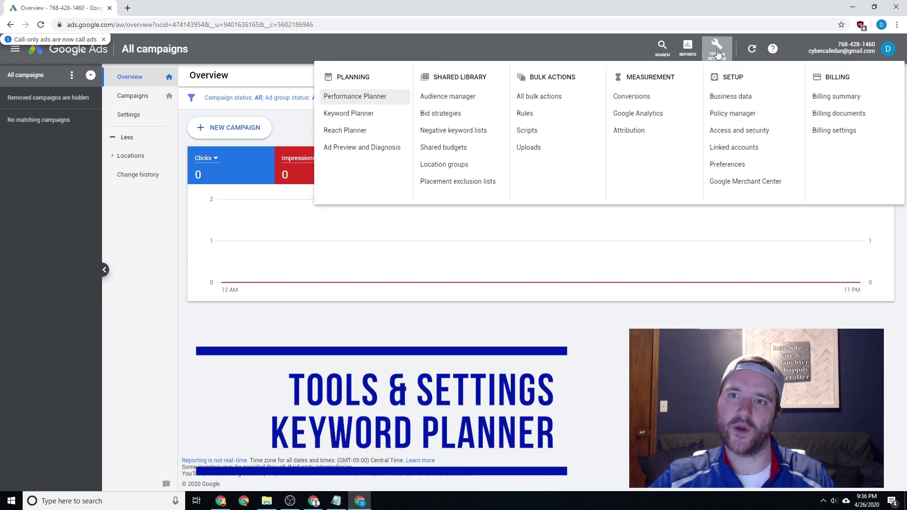
{"action": "left_click", "coordinate": [348, 113]}
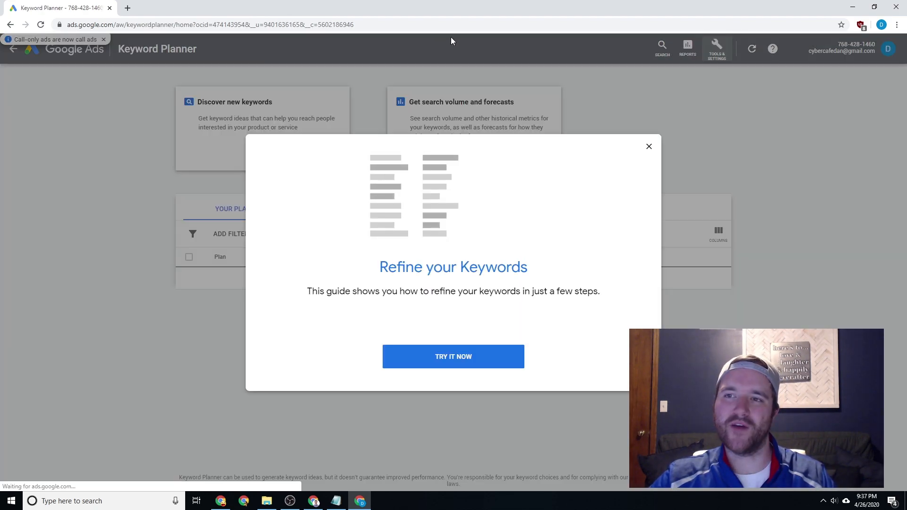
Step: Dismiss the Refine your Keywords guide and close the Discover new keywords panel
{"action": "left_click", "coordinate": [648, 146]}
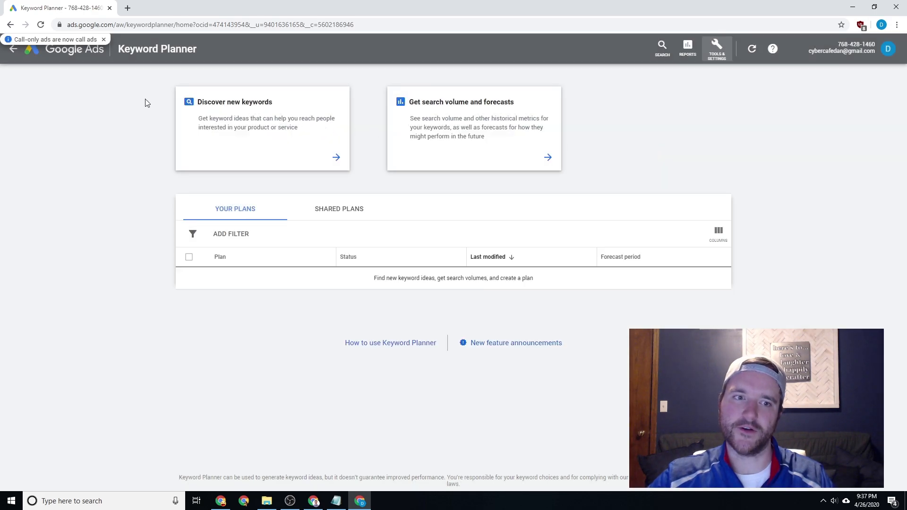
{"action": "mouse_move", "coordinate": [188, 111]}
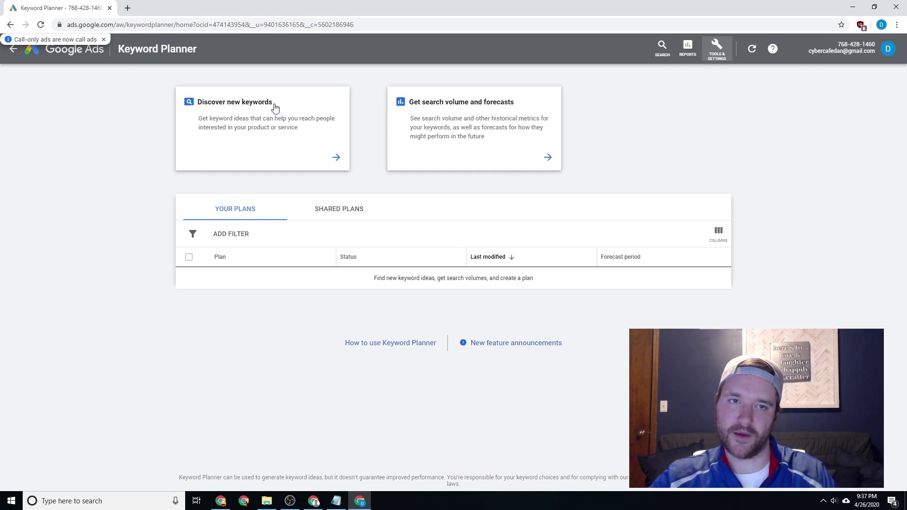
{"action": "left_click", "coordinate": [235, 102]}
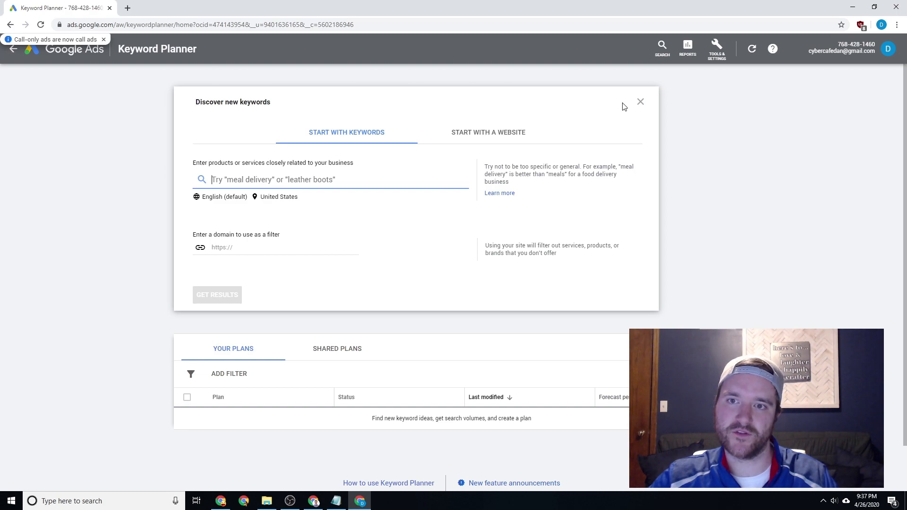
{"action": "left_click", "coordinate": [639, 102]}
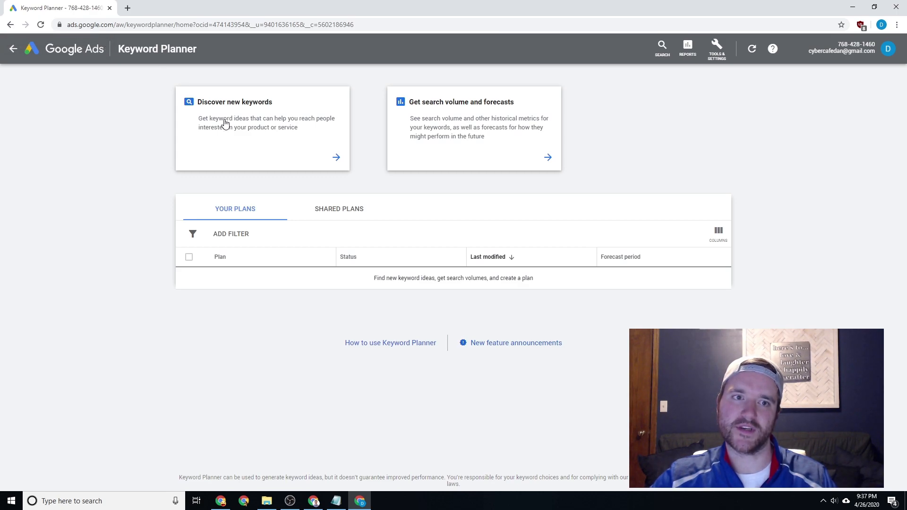
{"action": "mouse_move", "coordinate": [509, 120]}
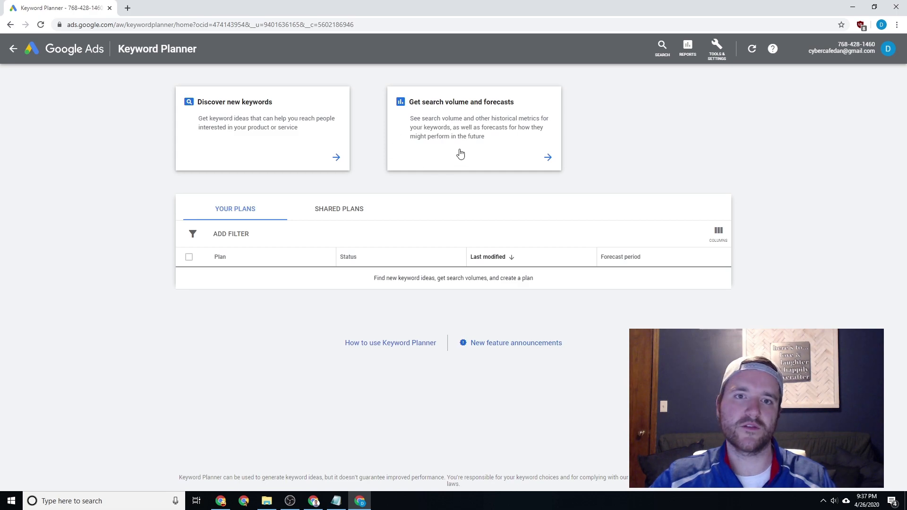
{"action": "mouse_move", "coordinate": [449, 106]}
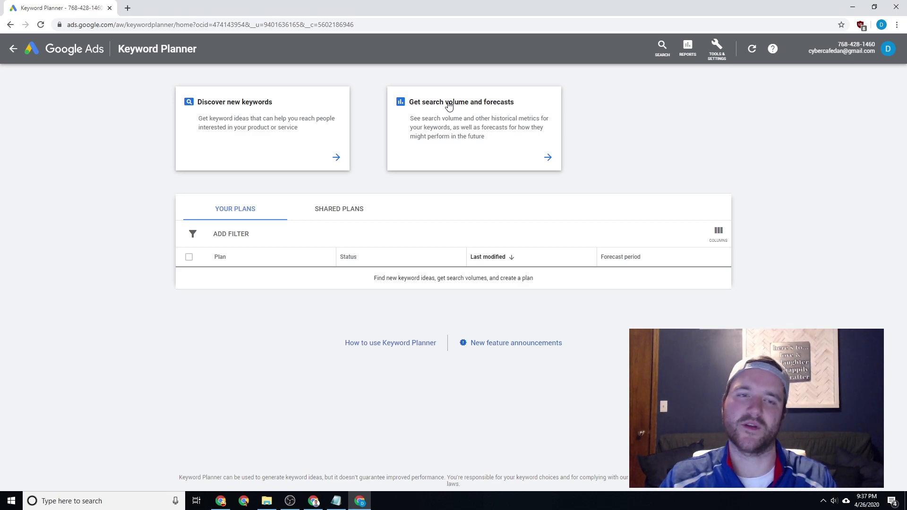
{"action": "mouse_move", "coordinate": [444, 105]}
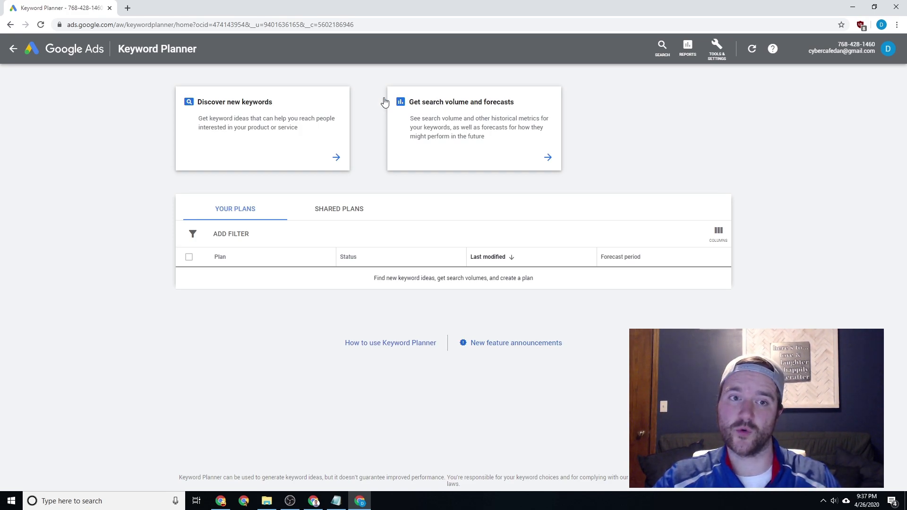
{"action": "mouse_move", "coordinate": [298, 140]}
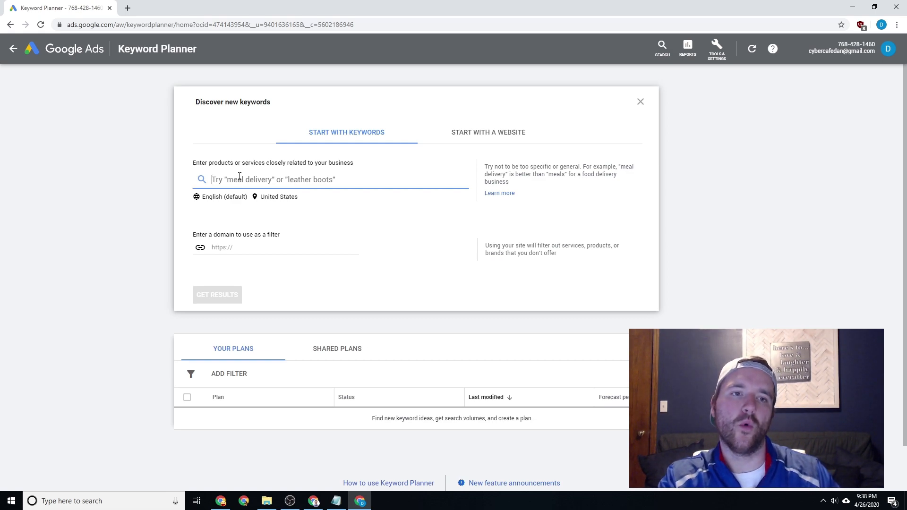
Step: Enter 'baseball gloves' as the seed keyword in the discover-new-keywords form
{"action": "type", "text": "baseball"}
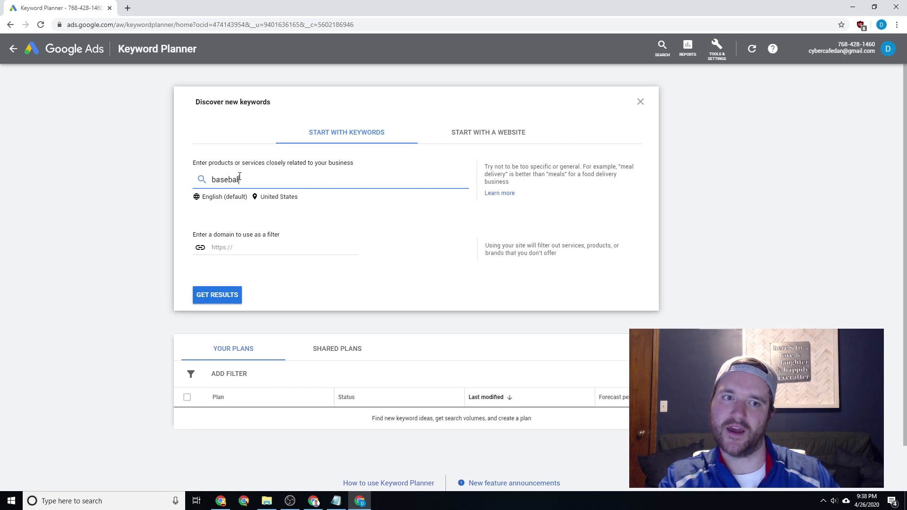
{"action": "type", "text": "gloves"}
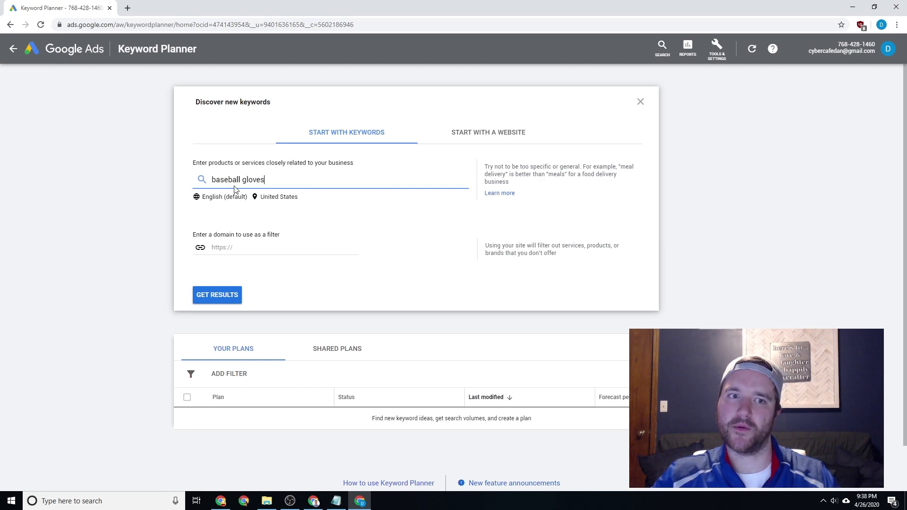
{"action": "mouse_move", "coordinate": [225, 234]}
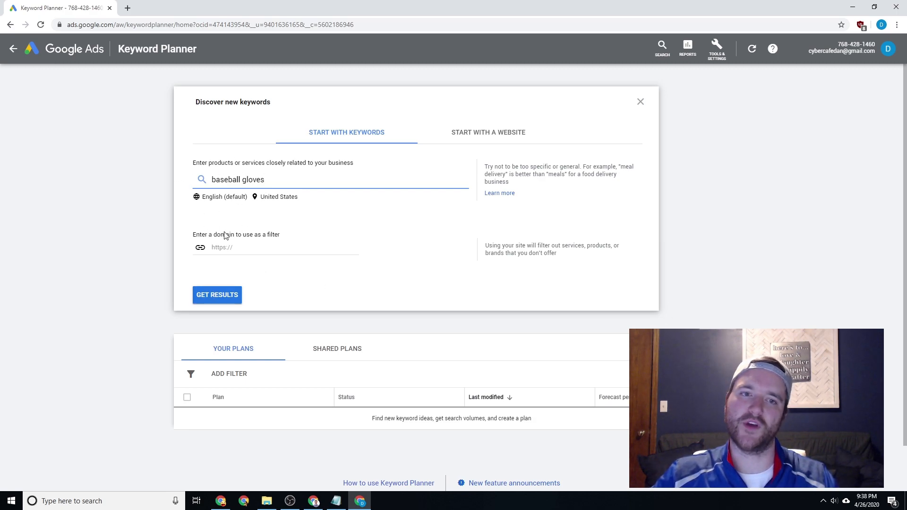
{"action": "left_click", "coordinate": [216, 294]}
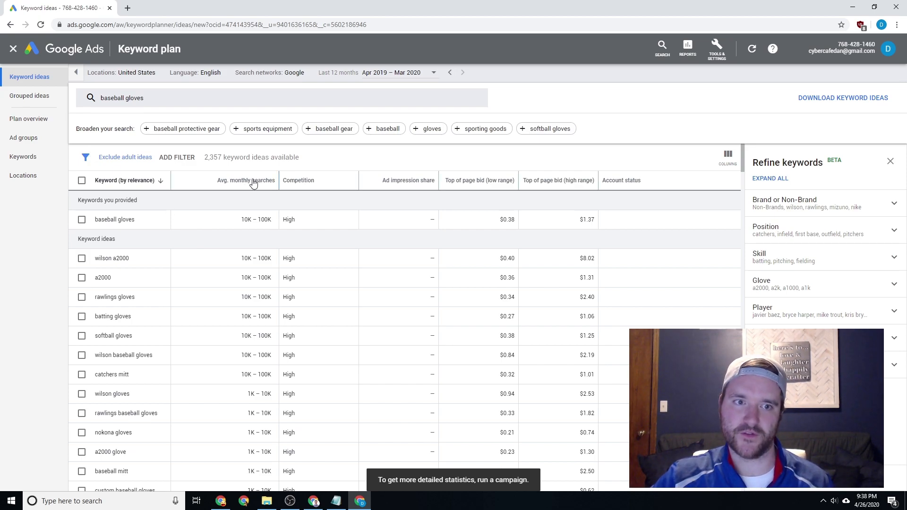
{"action": "mouse_move", "coordinate": [315, 180]}
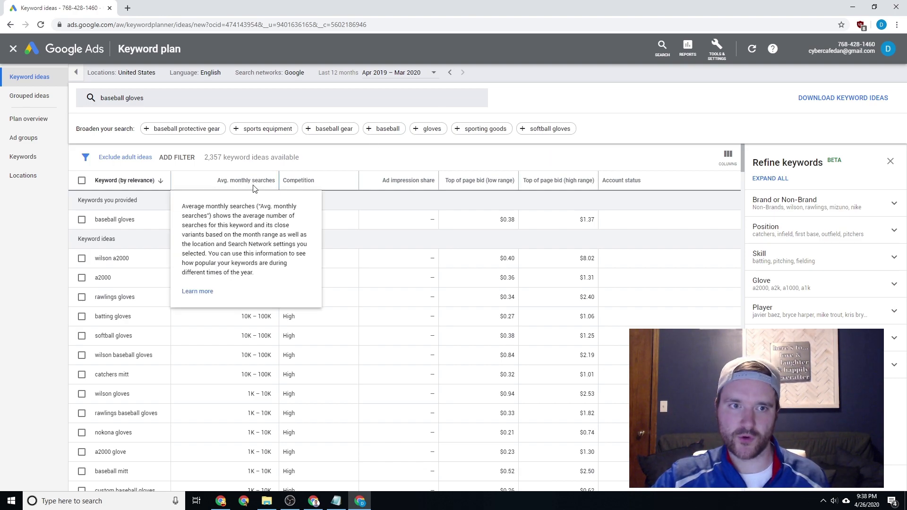
{"action": "mouse_move", "coordinate": [393, 121]}
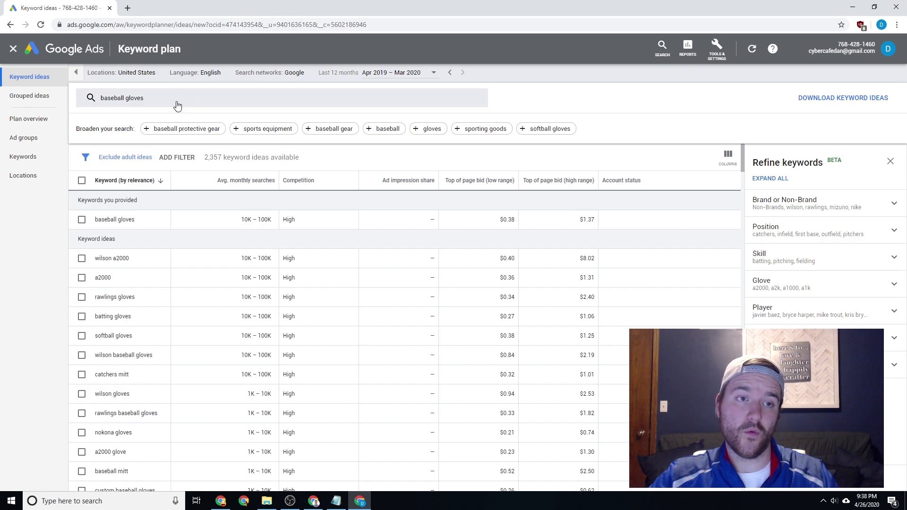
{"action": "mouse_move", "coordinate": [785, 155]}
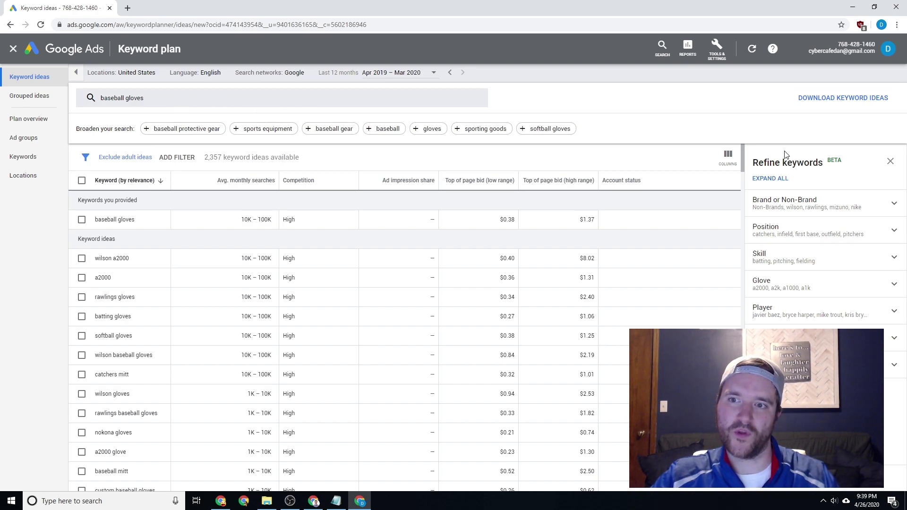
Step: Expand the Brand or Non-Brand refinement and rerun the baseball gloves search
{"action": "double_click", "coordinate": [788, 162]}
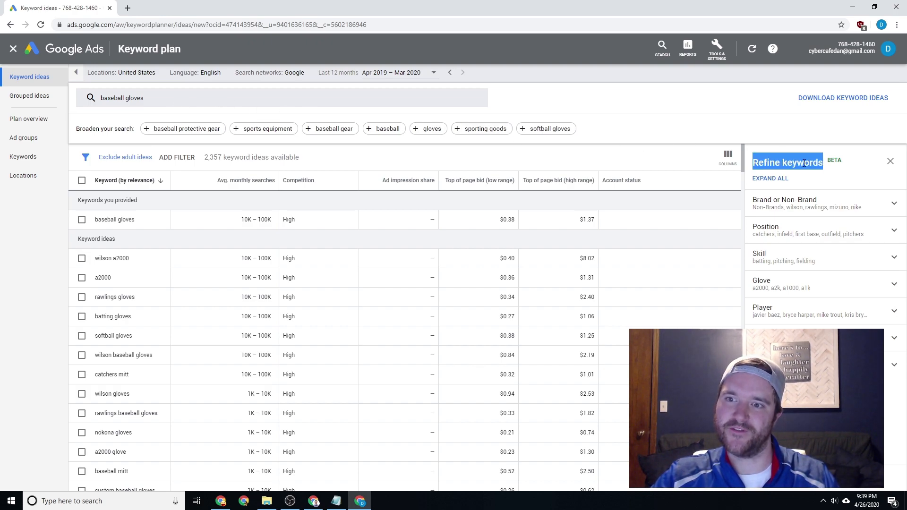
{"action": "mouse_move", "coordinate": [791, 139]}
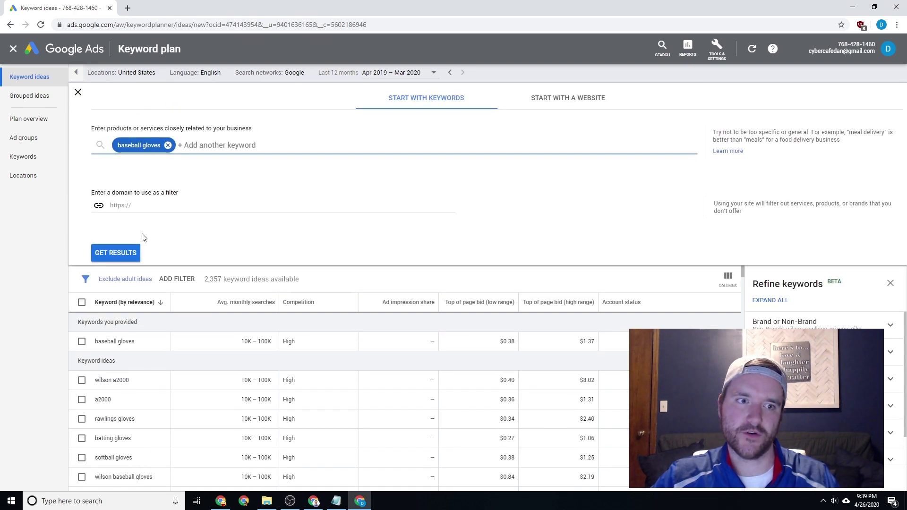
{"action": "left_click", "coordinate": [785, 323]}
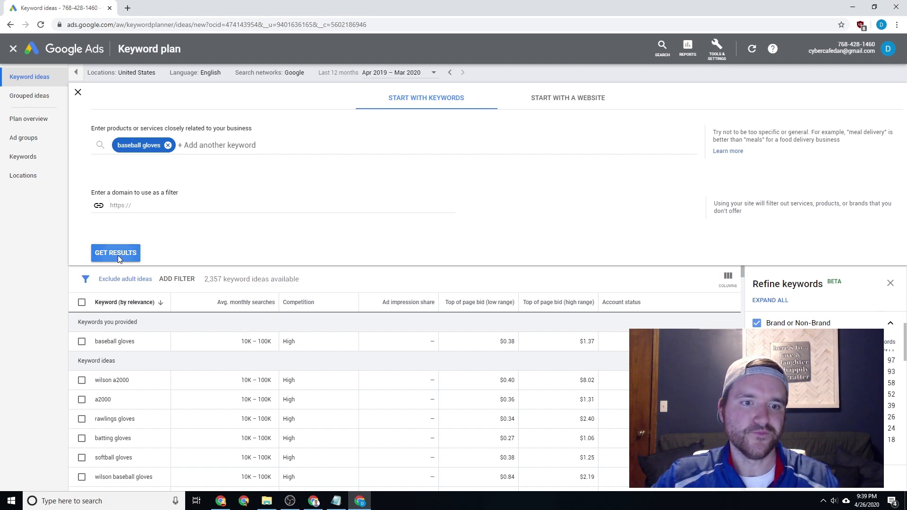
{"action": "left_click", "coordinate": [115, 253]}
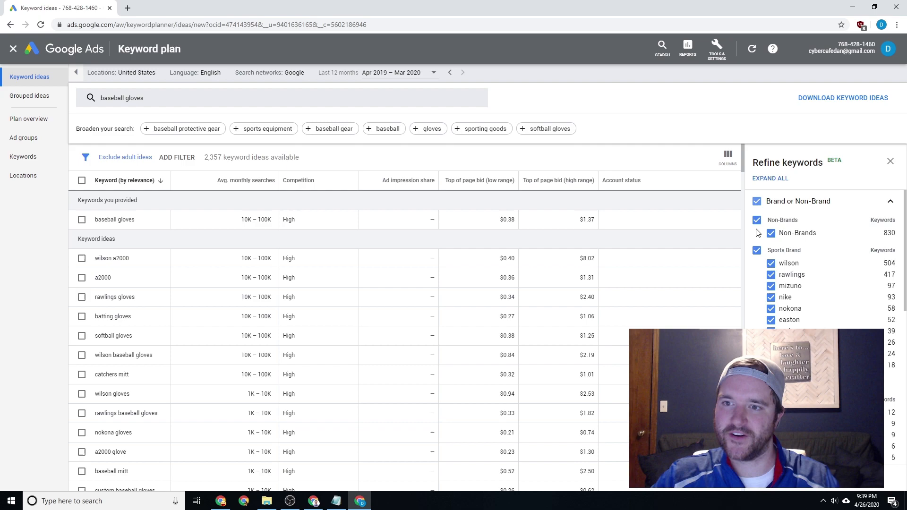
{"action": "mouse_move", "coordinate": [777, 273]}
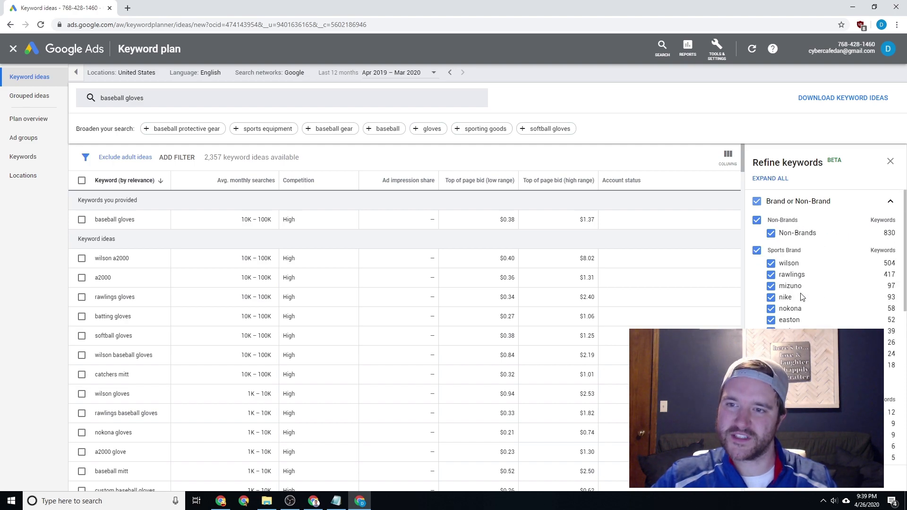
Step: Uncheck Sports Brand and the other brand categories, keeping only Non-Brands
{"action": "left_click", "coordinate": [757, 250]}
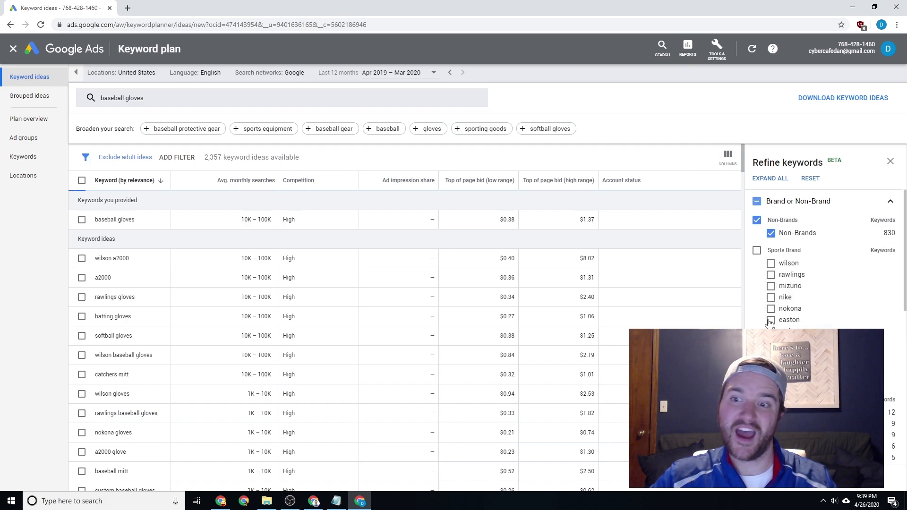
{"action": "left_click", "coordinate": [771, 250]}
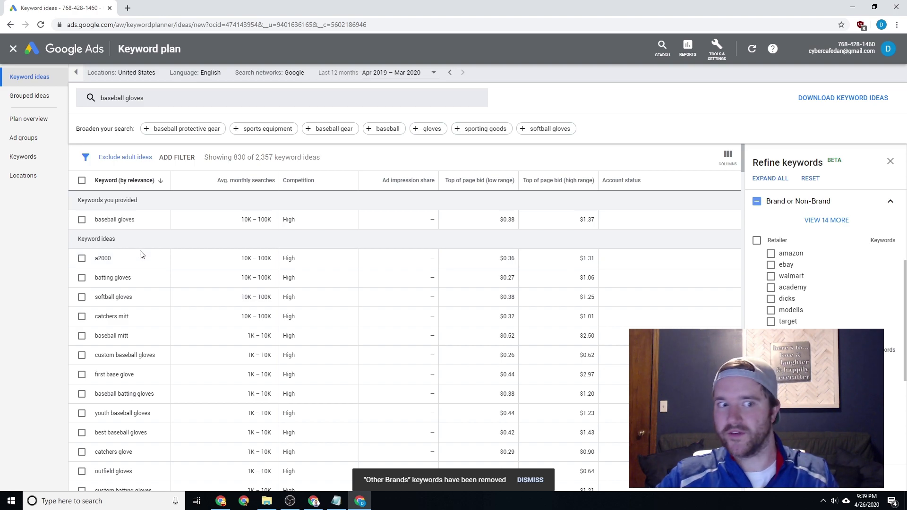
{"action": "mouse_move", "coordinate": [165, 269]}
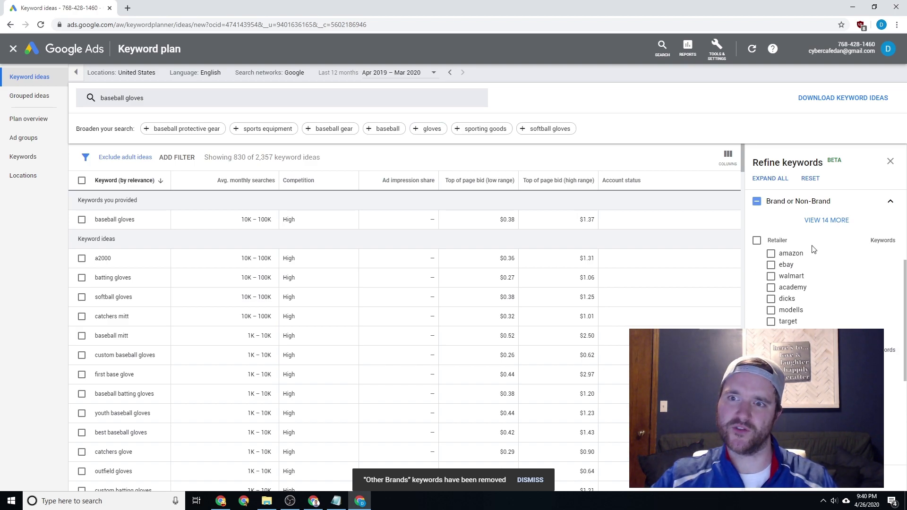
{"action": "mouse_move", "coordinate": [808, 178]}
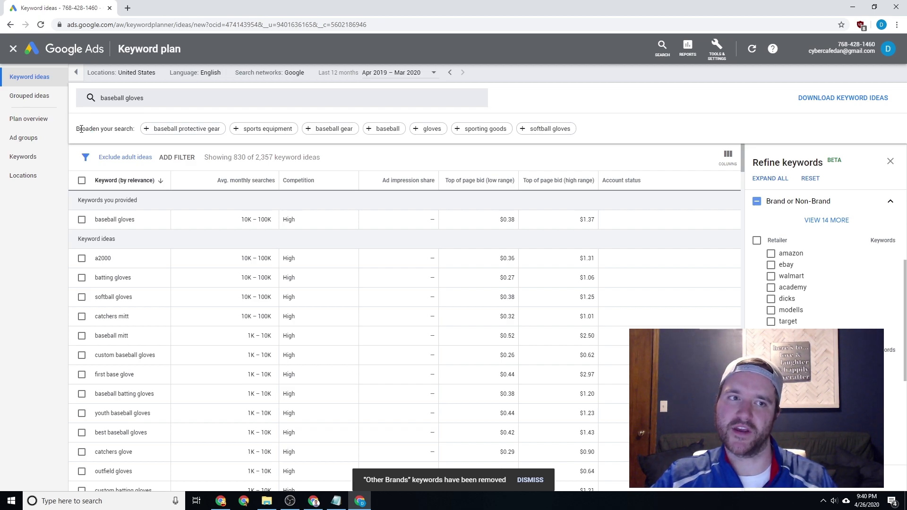
{"action": "mouse_move", "coordinate": [234, 4]}
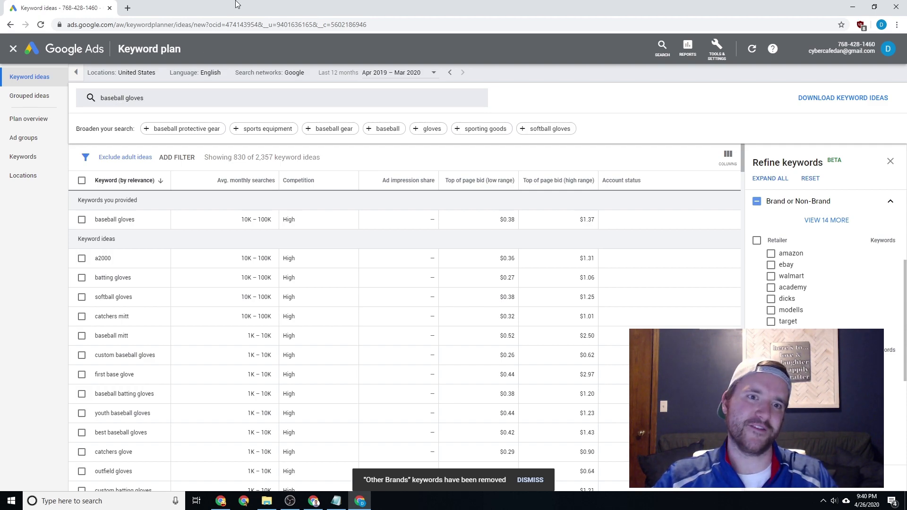
{"action": "mouse_move", "coordinate": [384, 129]}
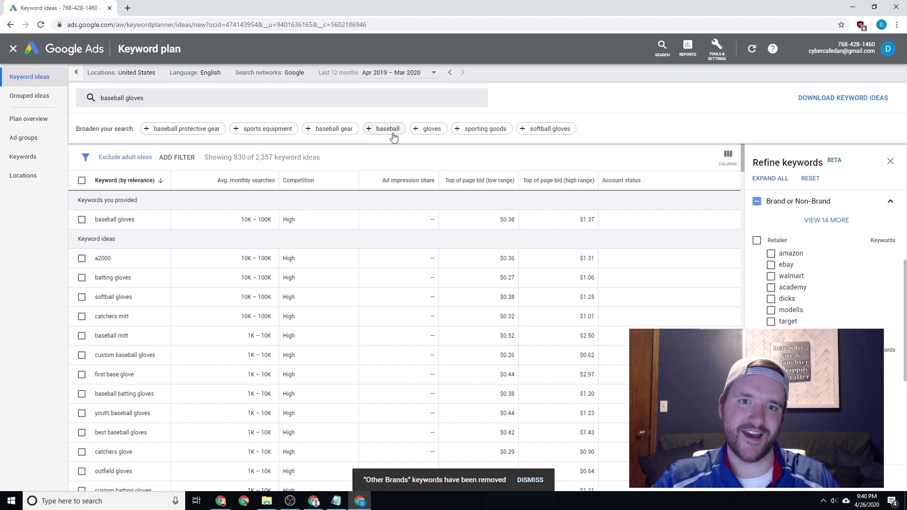
{"action": "mouse_move", "coordinate": [182, 128]}
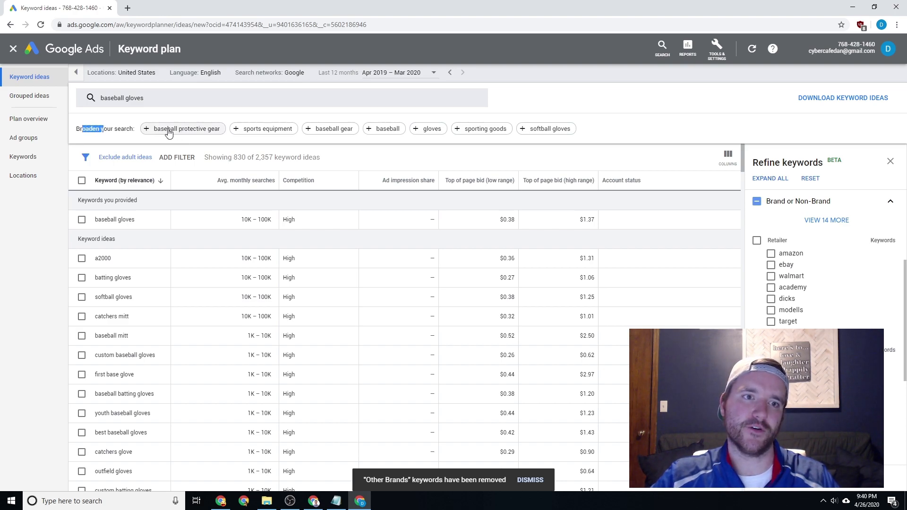
Step: Search using baseball gloves, baseball protective gear and baseball mitt as seed keywords
{"action": "left_click", "coordinate": [187, 128]}
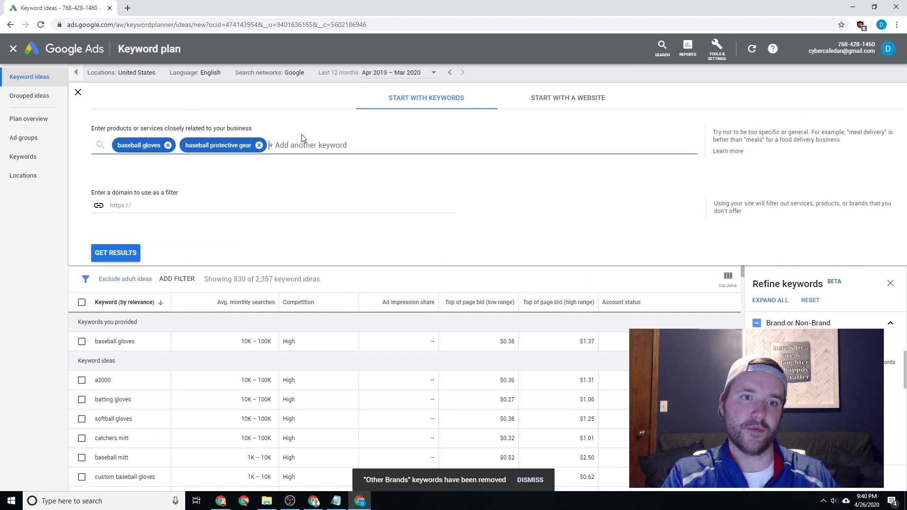
{"action": "type", "text": "baseball mitt"}
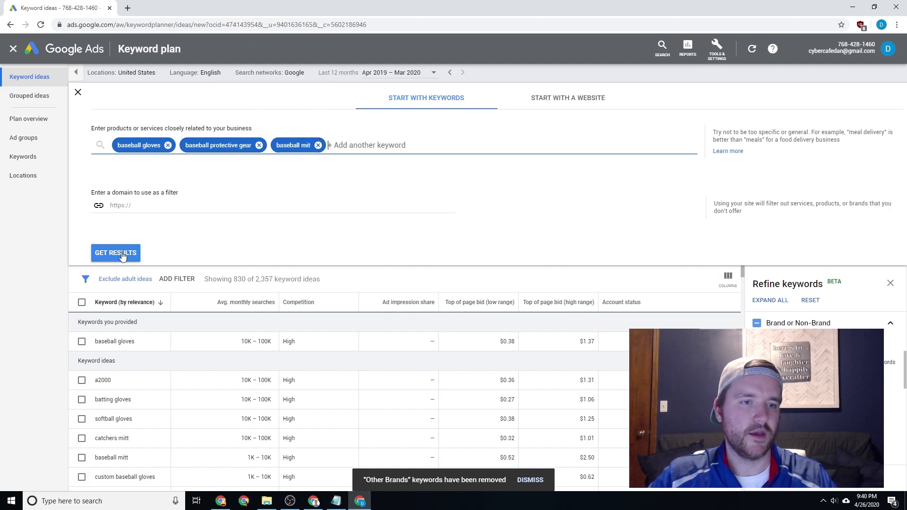
{"action": "left_click", "coordinate": [115, 253]}
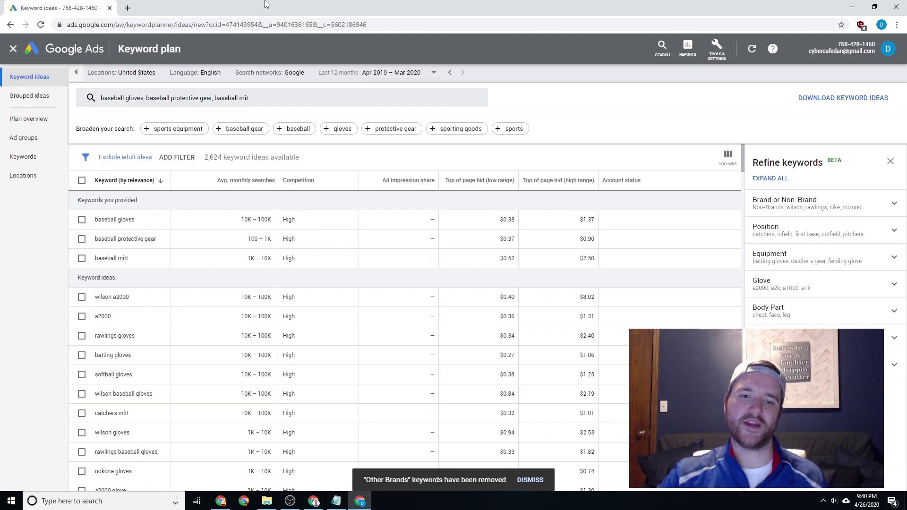
{"action": "mouse_move", "coordinate": [141, 164]}
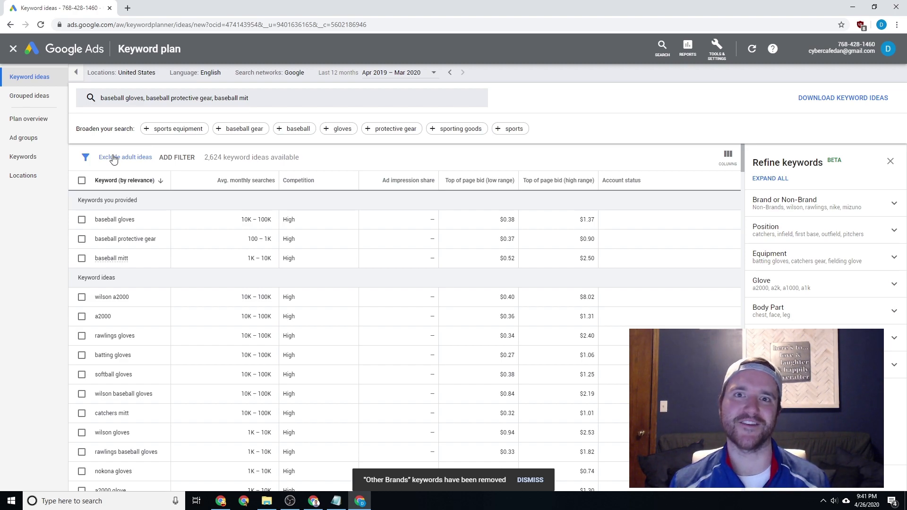
{"action": "scroll", "scroll_direction": "down", "scroll_amount": 3}
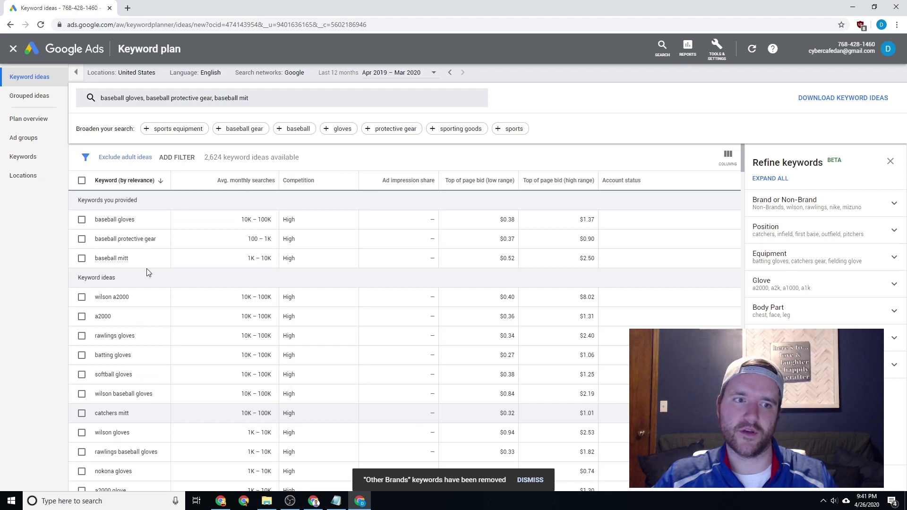
{"action": "mouse_move", "coordinate": [161, 268]}
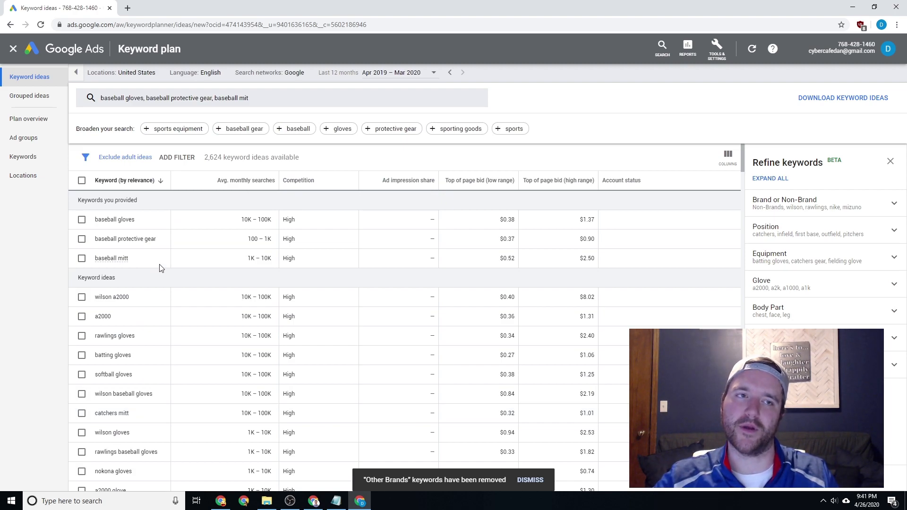
{"action": "mouse_move", "coordinate": [131, 131]}
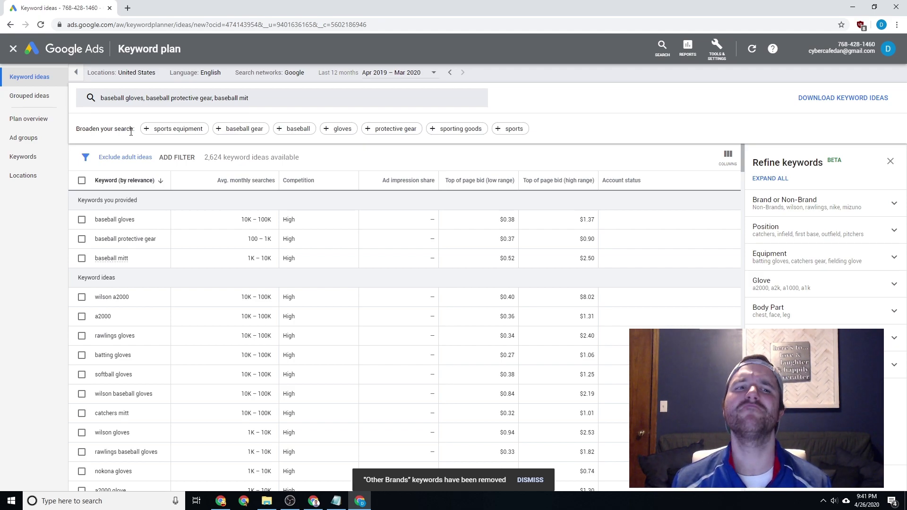
{"action": "mouse_move", "coordinate": [29, 96]}
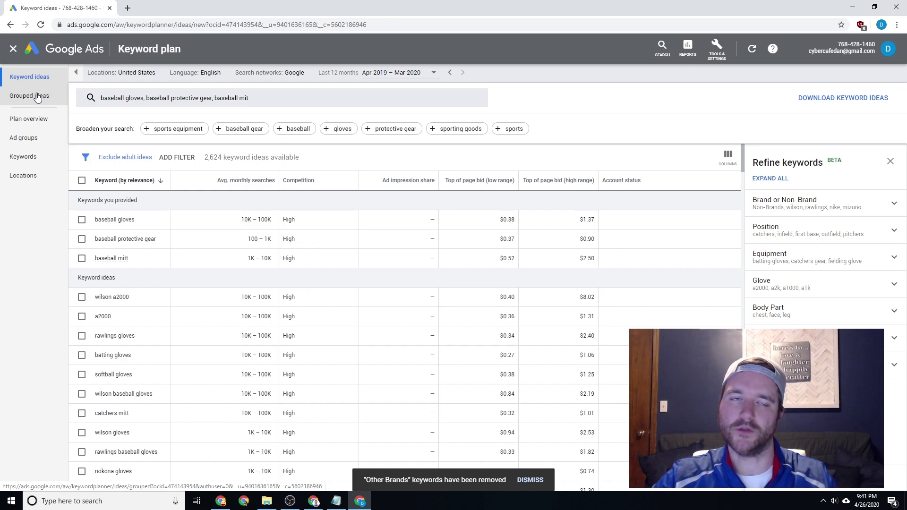
Step: Switch to Grouped ideas, then expand and collapse the Rawlings Custom group
{"action": "left_click", "coordinate": [29, 95]}
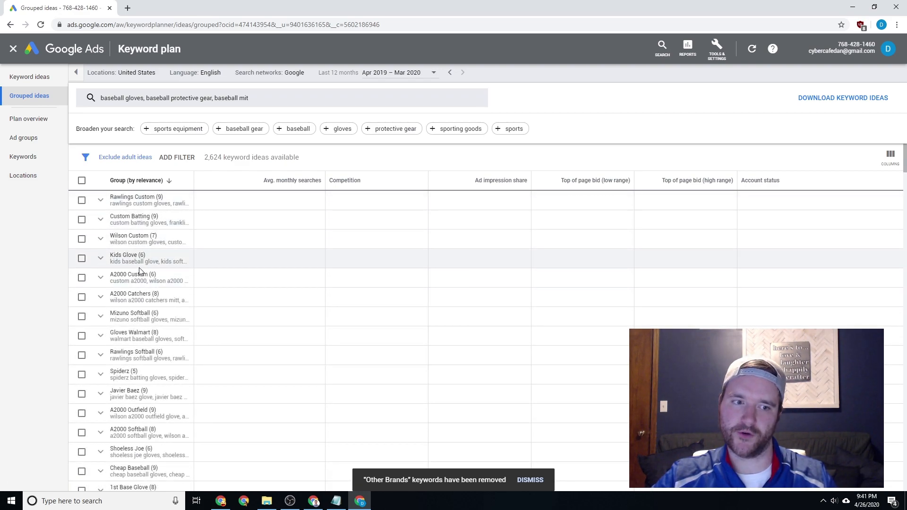
{"action": "mouse_move", "coordinate": [273, 200]}
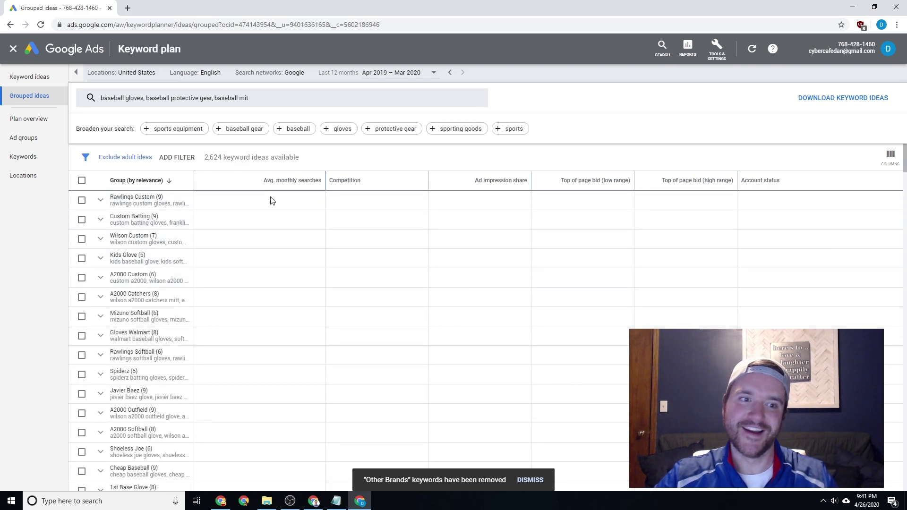
{"action": "mouse_move", "coordinate": [229, 119]}
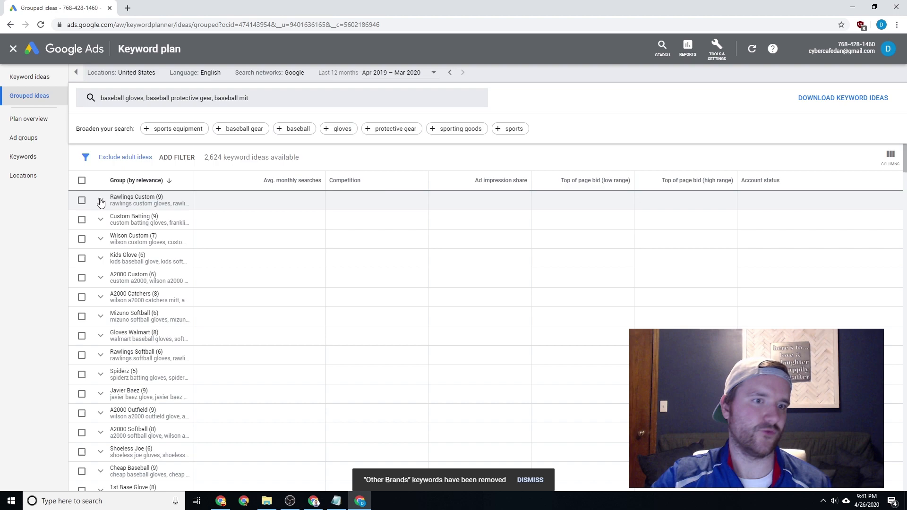
{"action": "left_click", "coordinate": [100, 203]}
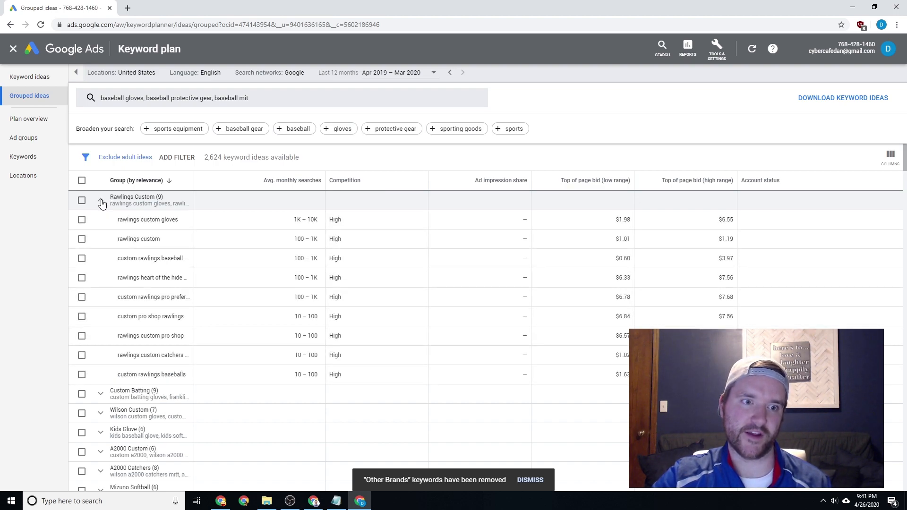
{"action": "left_click", "coordinate": [100, 201]}
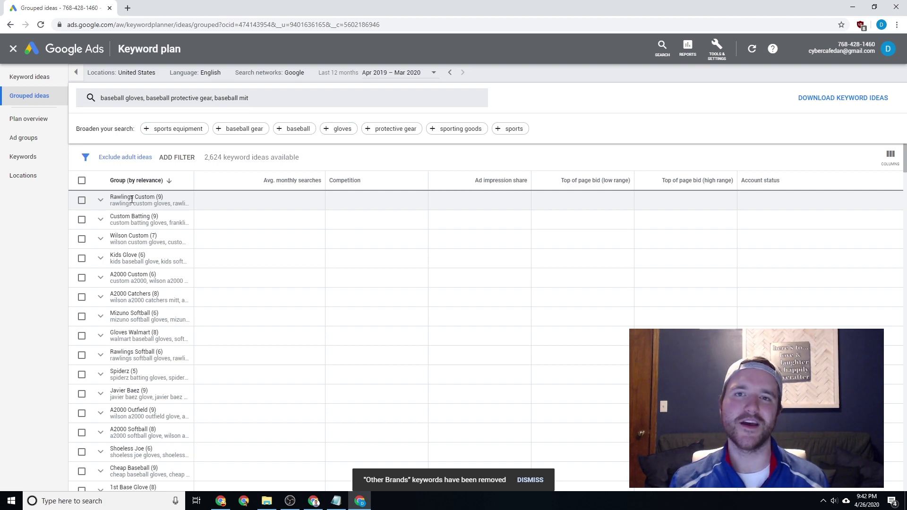
{"action": "mouse_move", "coordinate": [62, 204]}
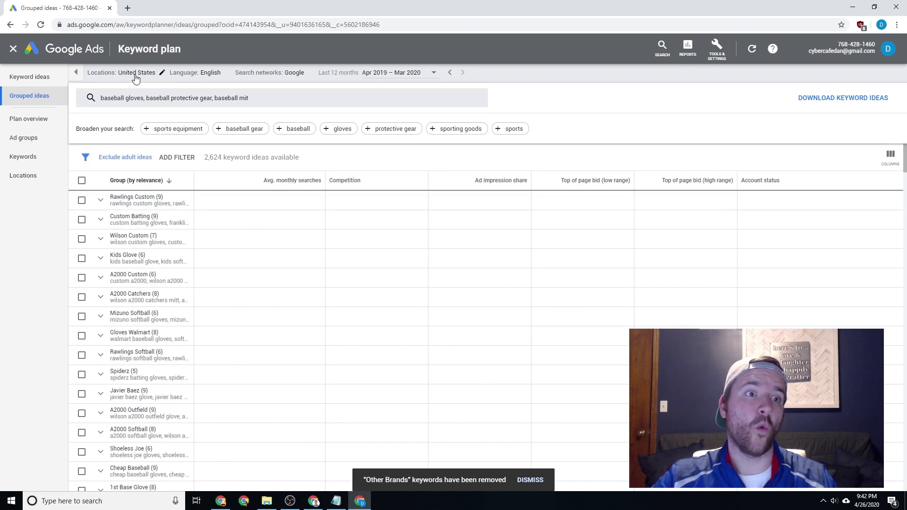
Step: Add Wisconsin as a targeted location and remove United States
{"action": "left_click", "coordinate": [28, 76]}
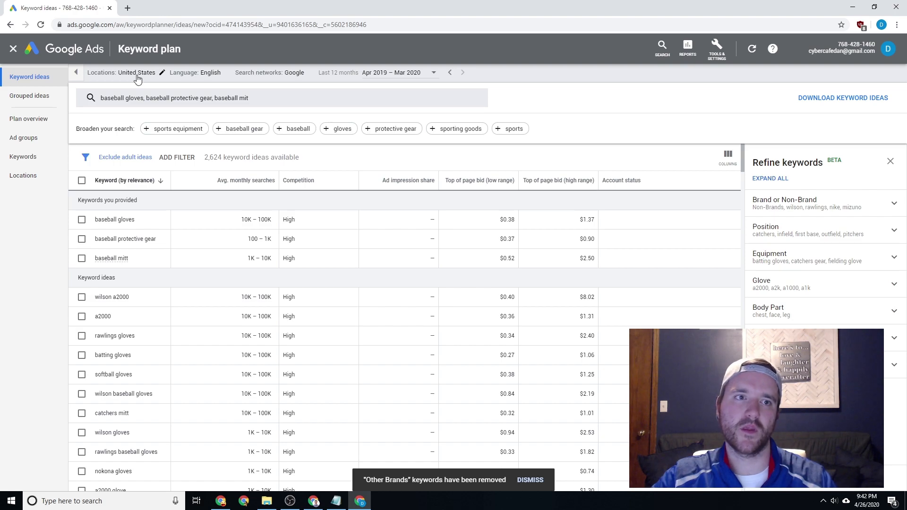
{"action": "left_click", "coordinate": [136, 72]}
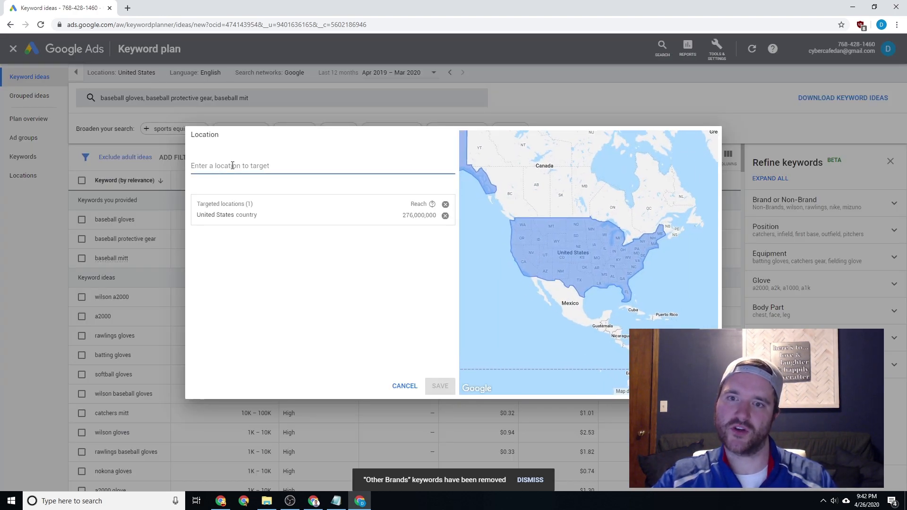
{"action": "type", "text": "wis"}
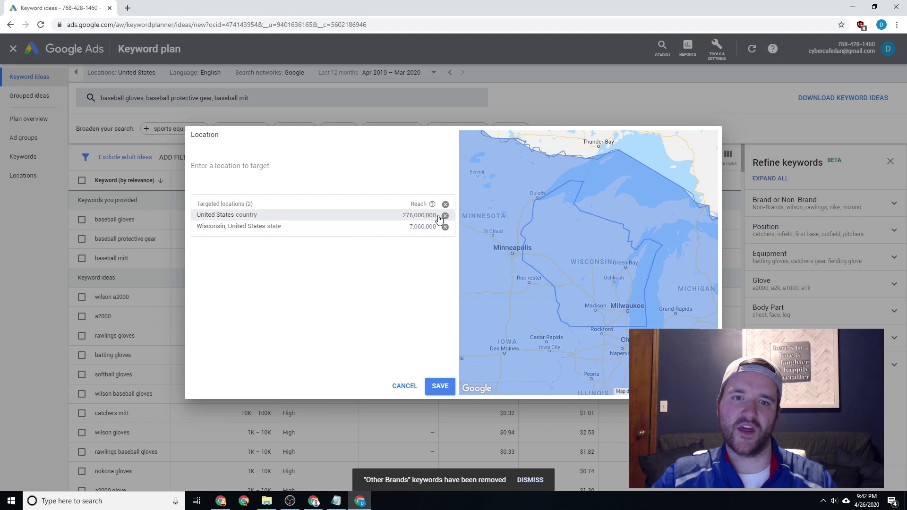
{"action": "left_click", "coordinate": [446, 214]}
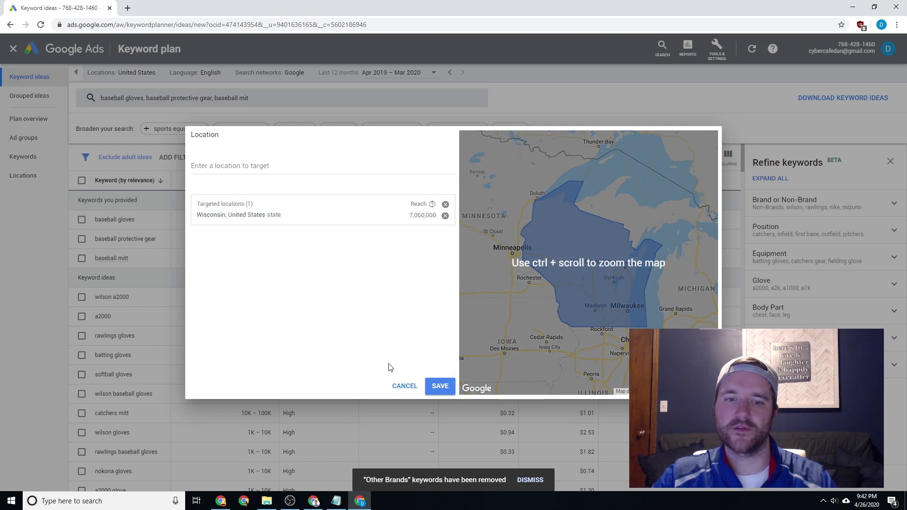
Step: Save Wisconsin as the keyword ideas' targeted location
{"action": "left_click", "coordinate": [440, 386]}
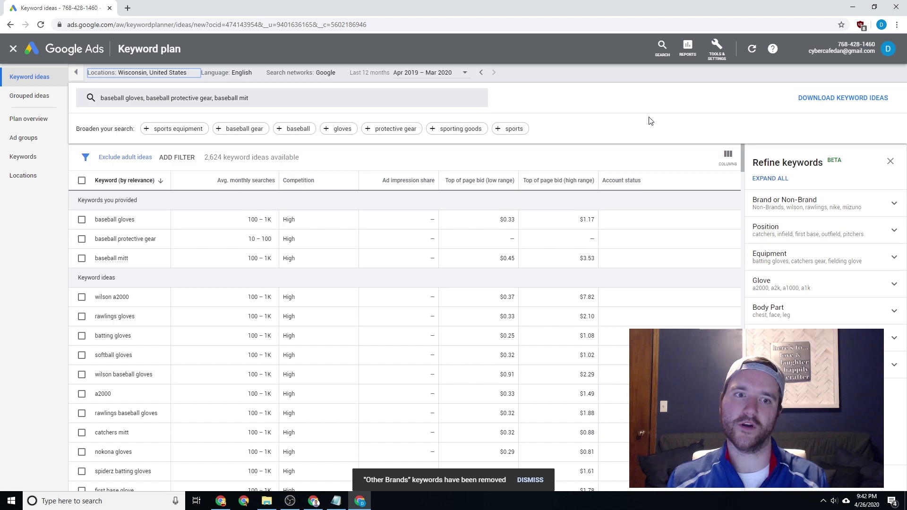
{"action": "mouse_move", "coordinate": [253, 213]}
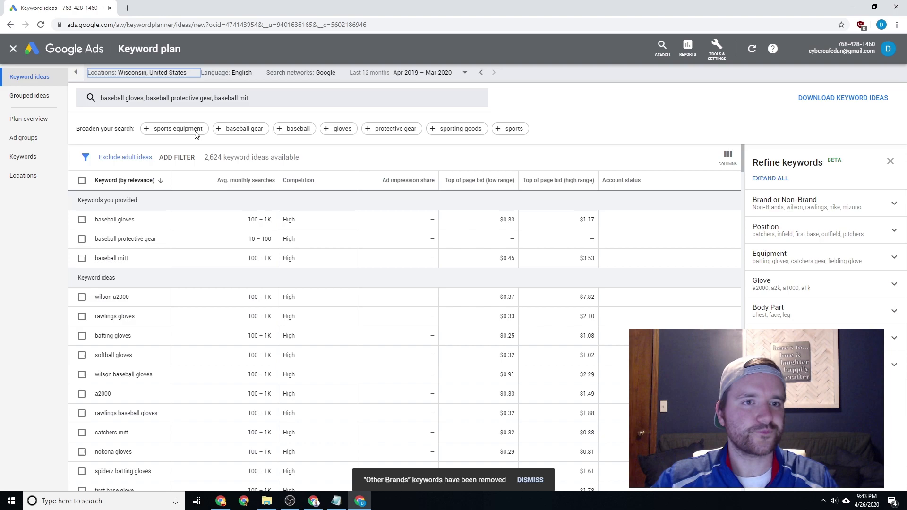
{"action": "mouse_move", "coordinate": [241, 76]}
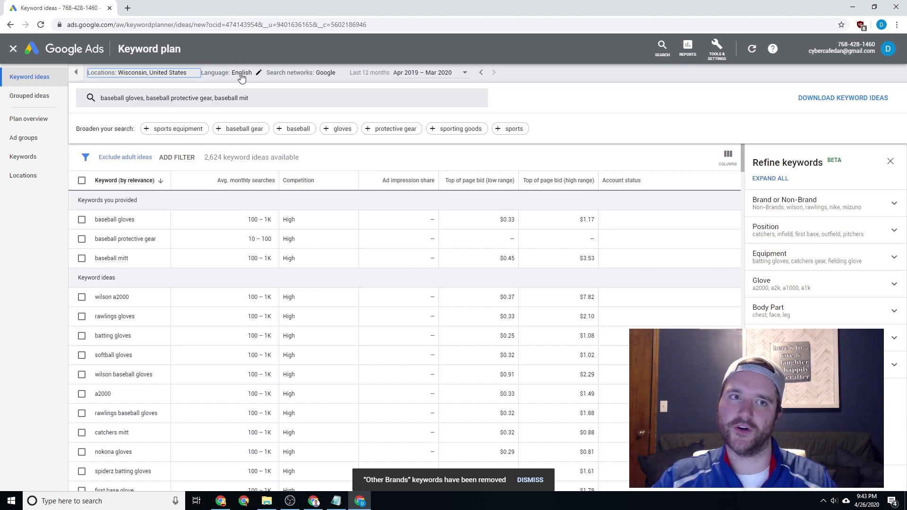
{"action": "left_click", "coordinate": [422, 73]}
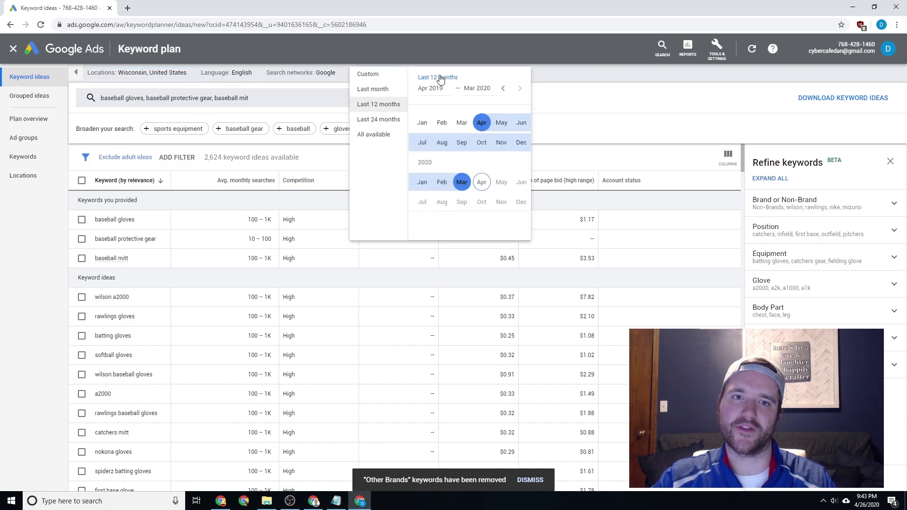
{"action": "mouse_move", "coordinate": [378, 119]}
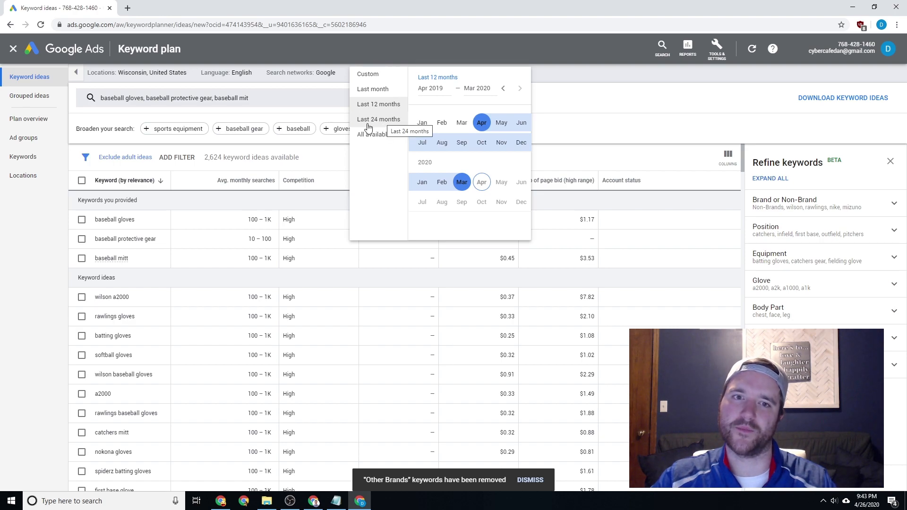
{"action": "left_click", "coordinate": [370, 134]}
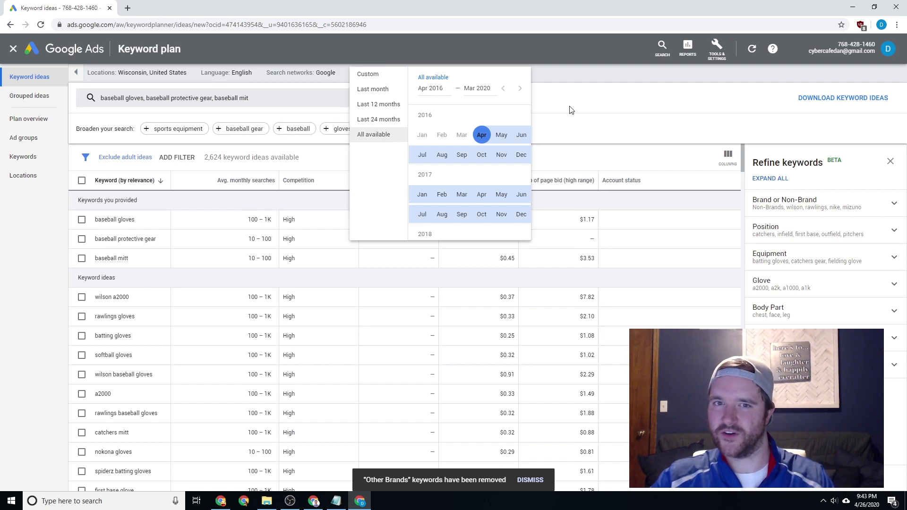
{"action": "left_click", "coordinate": [378, 104]}
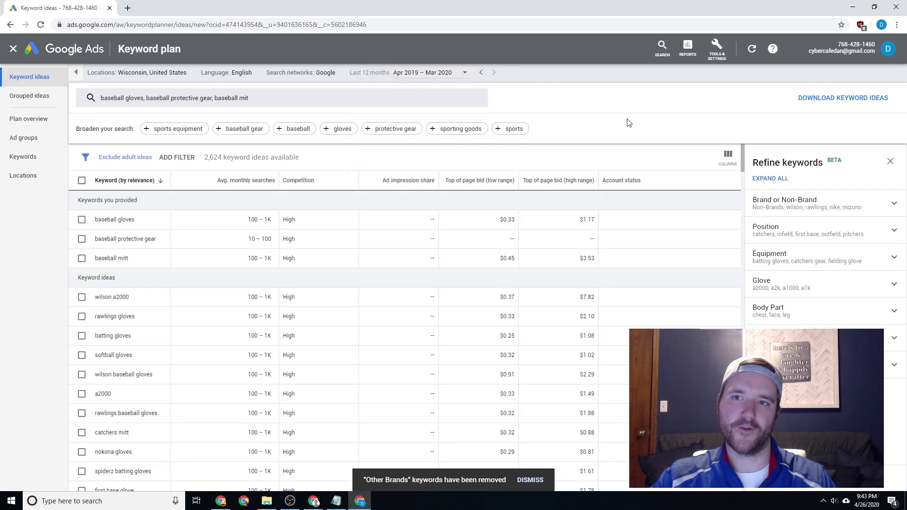
{"action": "mouse_move", "coordinate": [316, 117]}
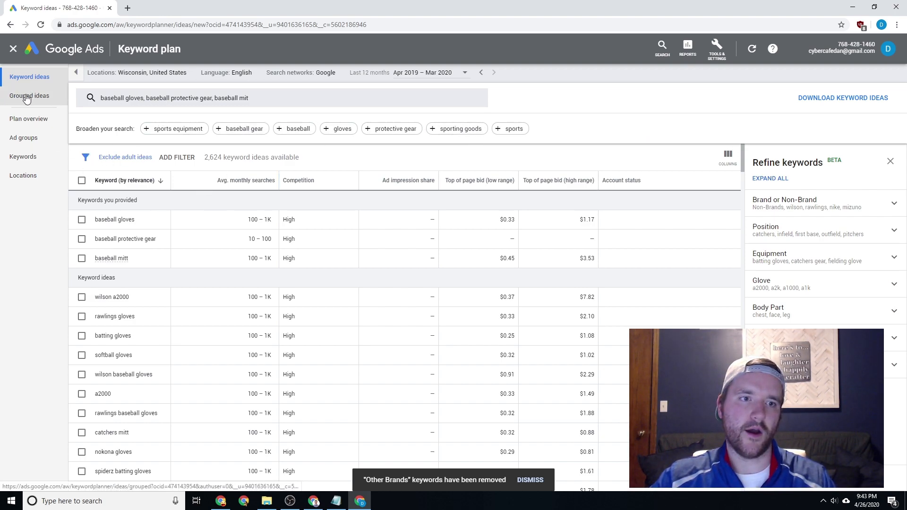
{"action": "mouse_move", "coordinate": [134, 175]}
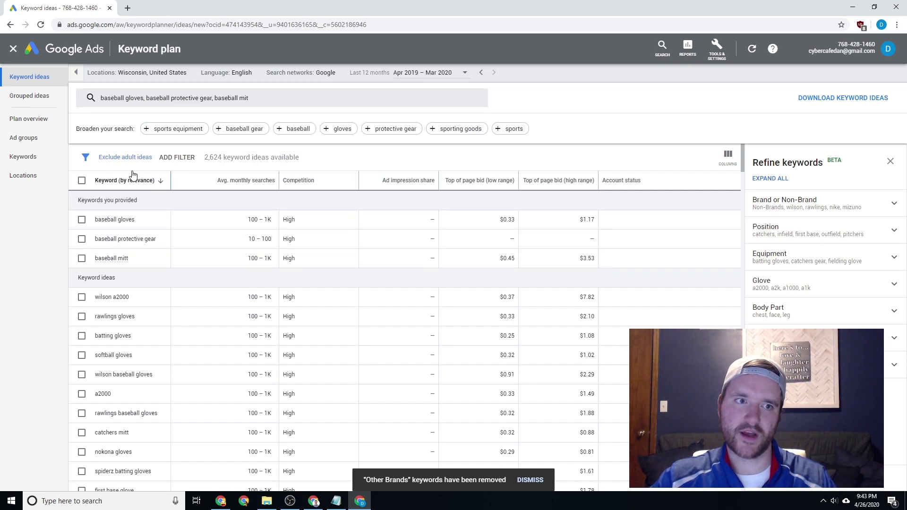
{"action": "mouse_move", "coordinate": [124, 157]}
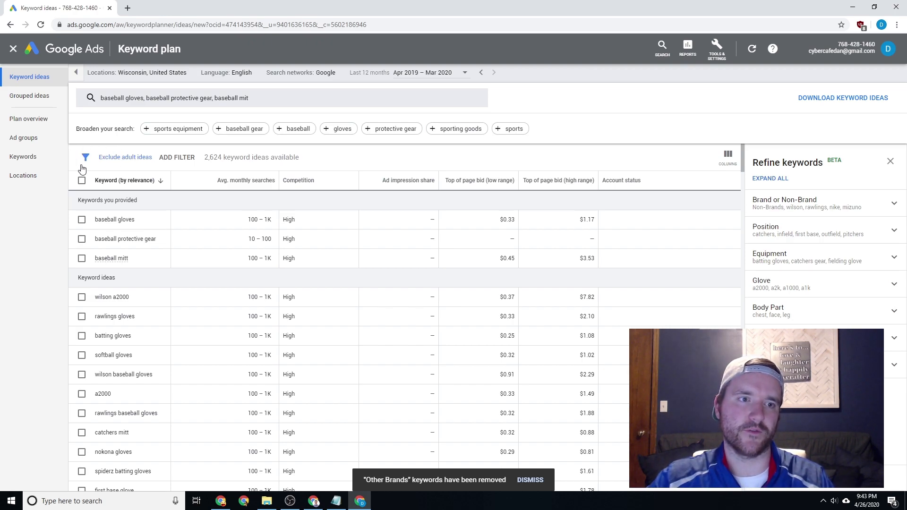
{"action": "mouse_move", "coordinate": [93, 161]}
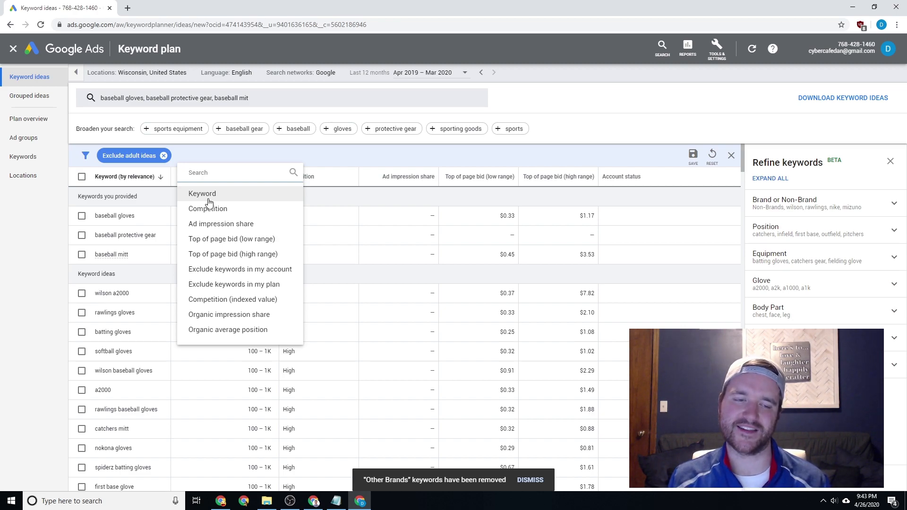
{"action": "mouse_move", "coordinate": [201, 203]}
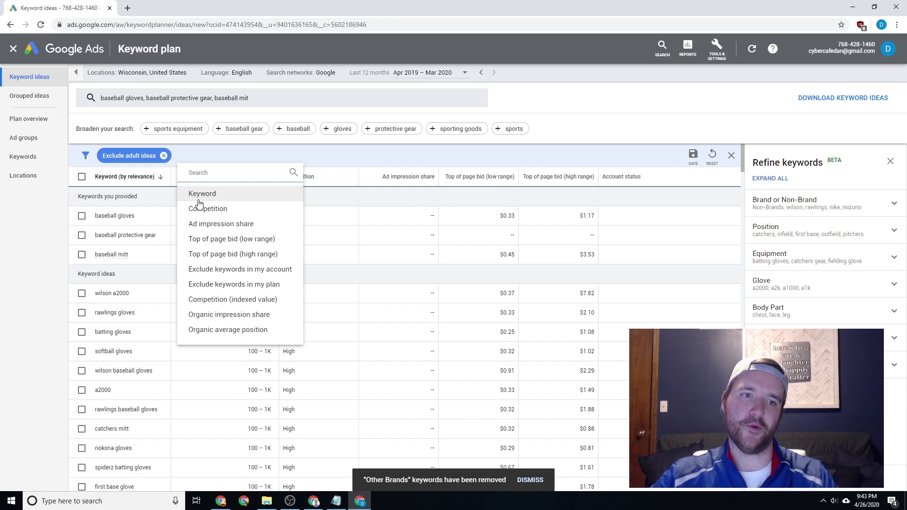
{"action": "mouse_move", "coordinate": [224, 199]}
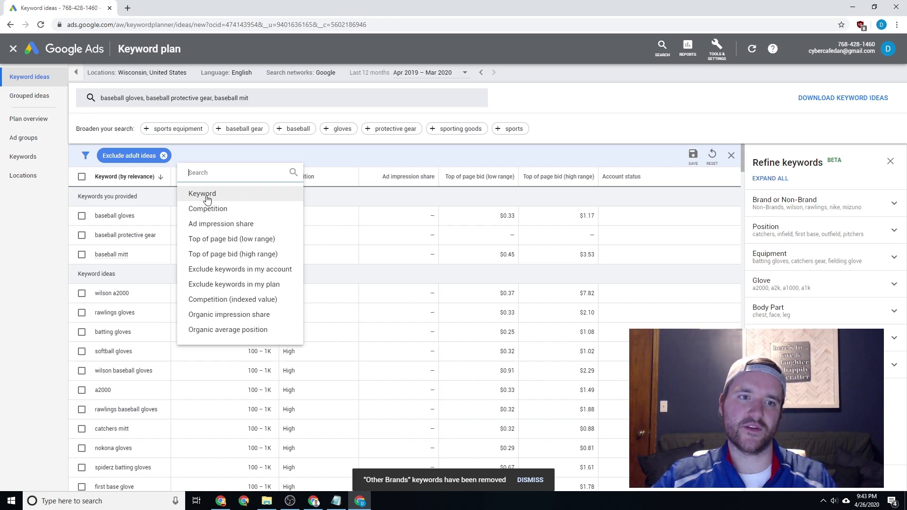
{"action": "left_click", "coordinate": [202, 193]}
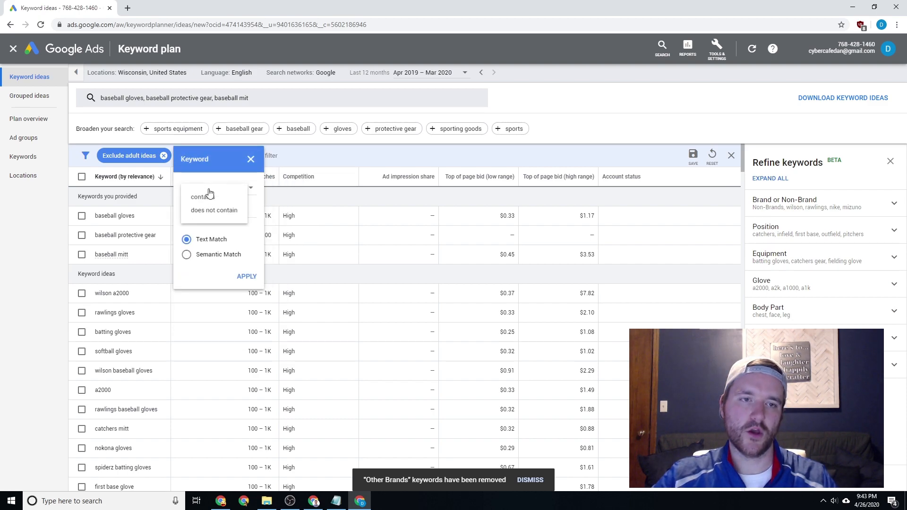
{"action": "left_click", "coordinate": [200, 196]}
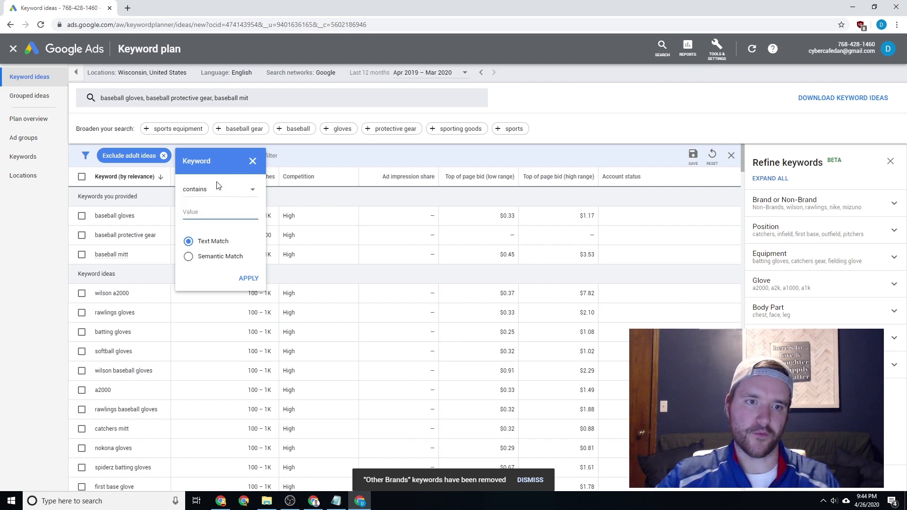
{"action": "type", "text": "a2000"}
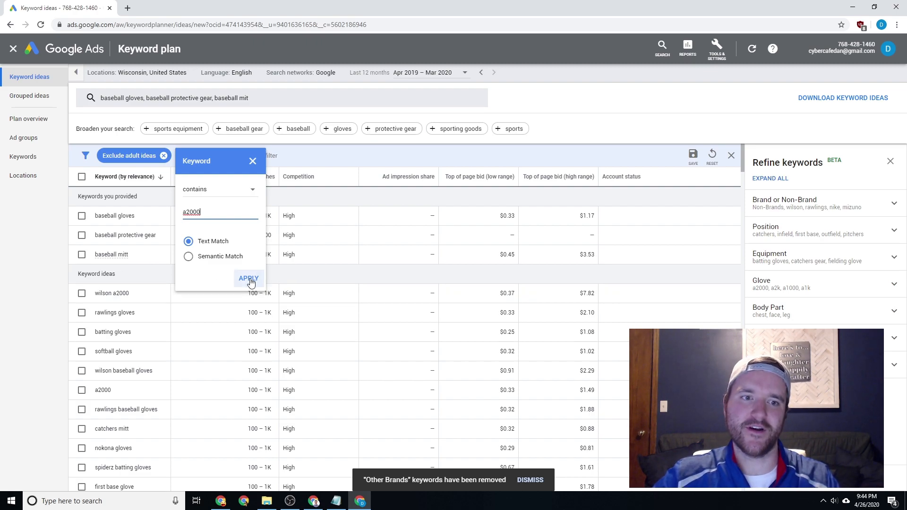
{"action": "left_click", "coordinate": [248, 278]}
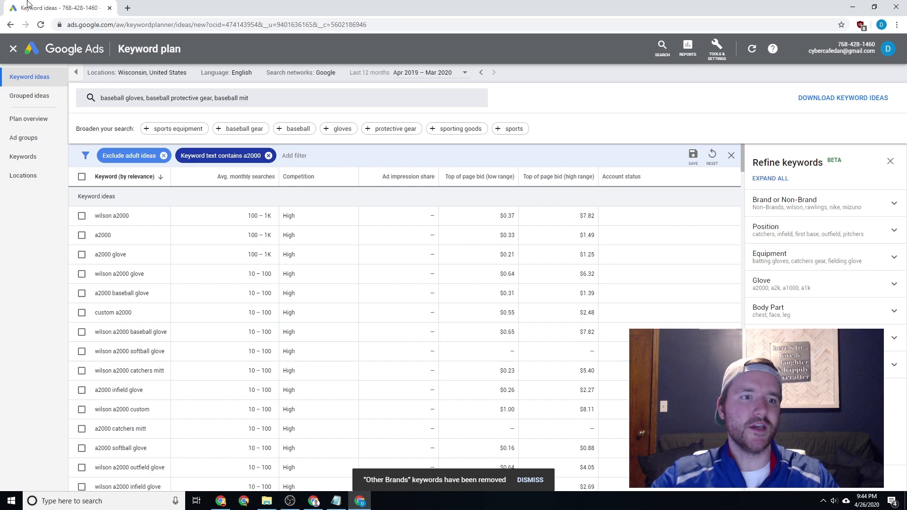
{"action": "left_click", "coordinate": [221, 156]}
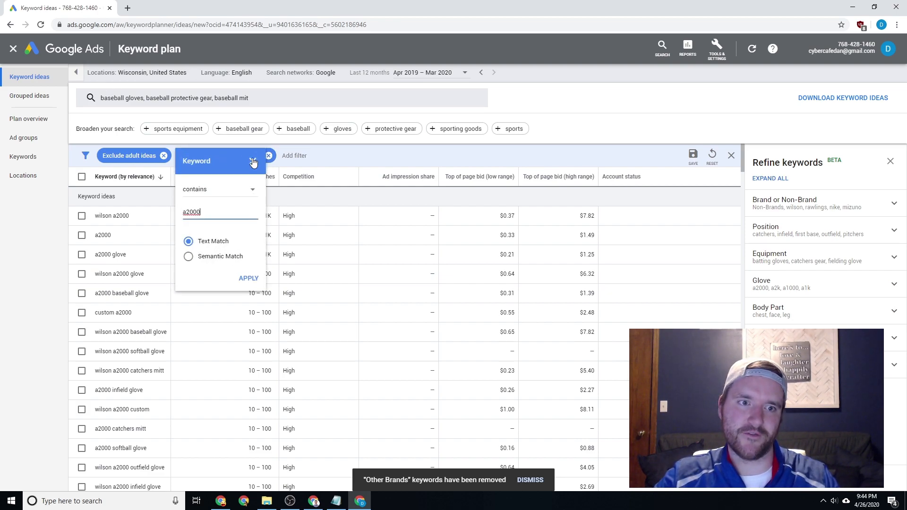
{"action": "left_click", "coordinate": [267, 156]}
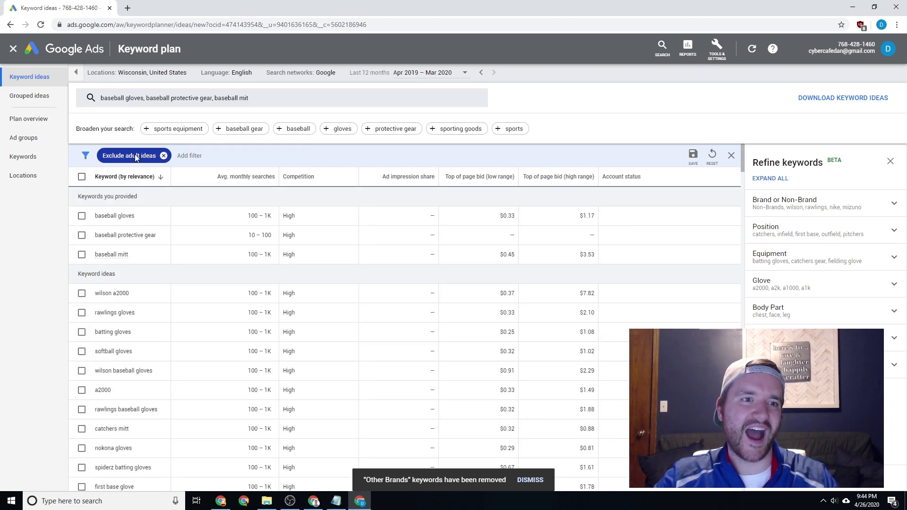
Step: Toggle the in-plan and in-account keyword exclusions, then bring up the Add filter field list
{"action": "left_click", "coordinate": [189, 155]}
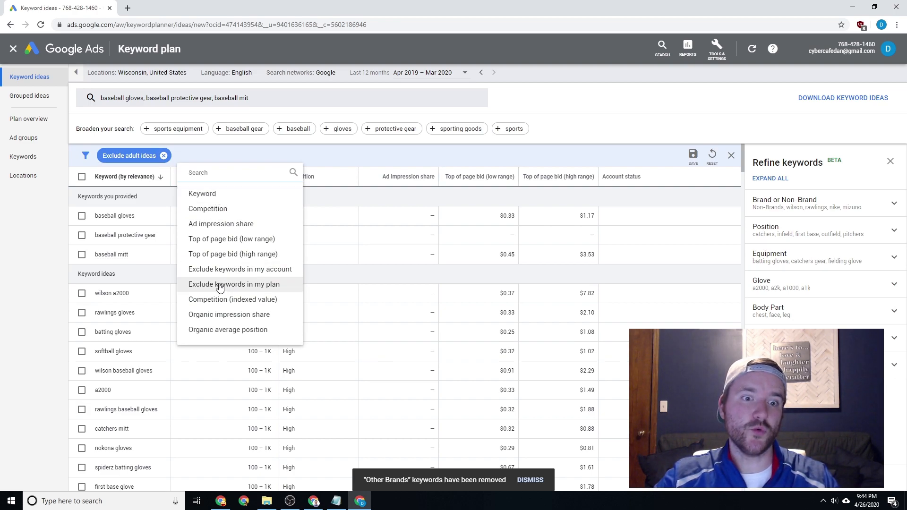
{"action": "left_click", "coordinate": [234, 284]}
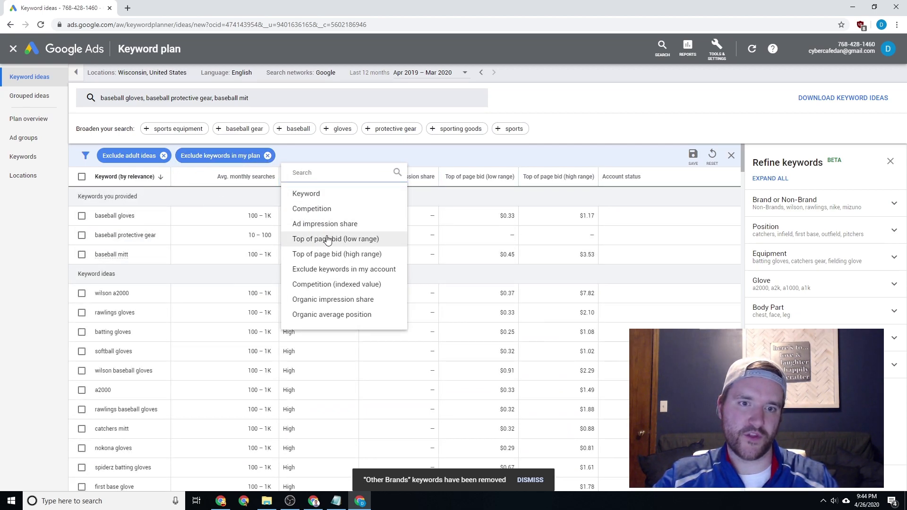
{"action": "mouse_move", "coordinate": [343, 268]}
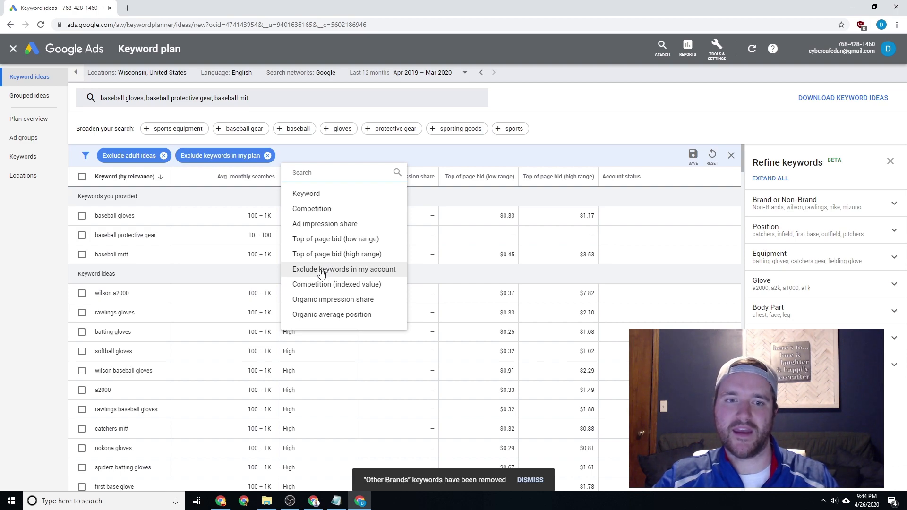
{"action": "left_click", "coordinate": [343, 269]}
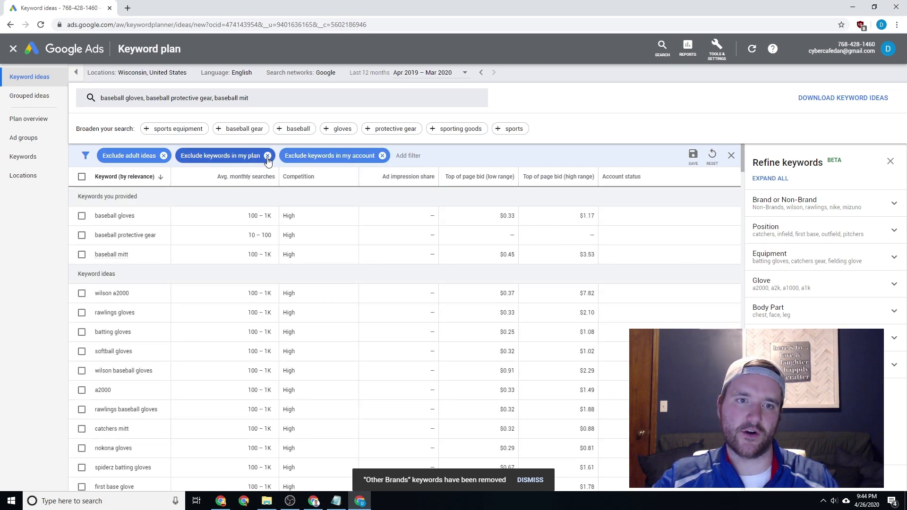
{"action": "left_click", "coordinate": [267, 155]}
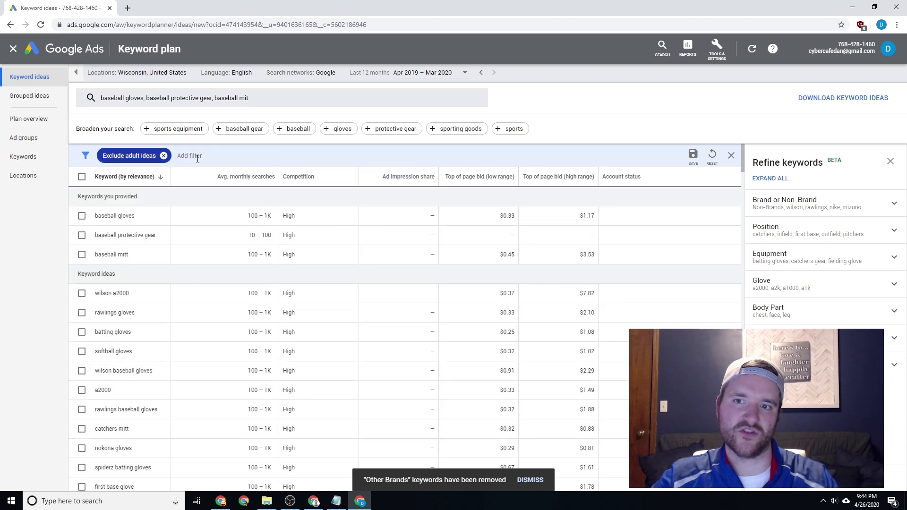
{"action": "left_click", "coordinate": [189, 155]}
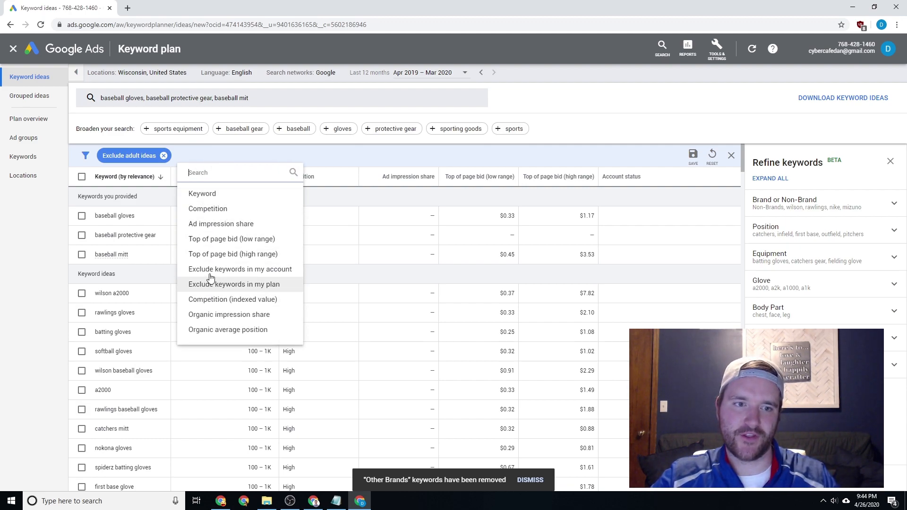
Step: Filter keyword ideas to 'Keyword does not contain a2000', leaving 2,385 ideas
{"action": "left_click", "coordinate": [202, 193]}
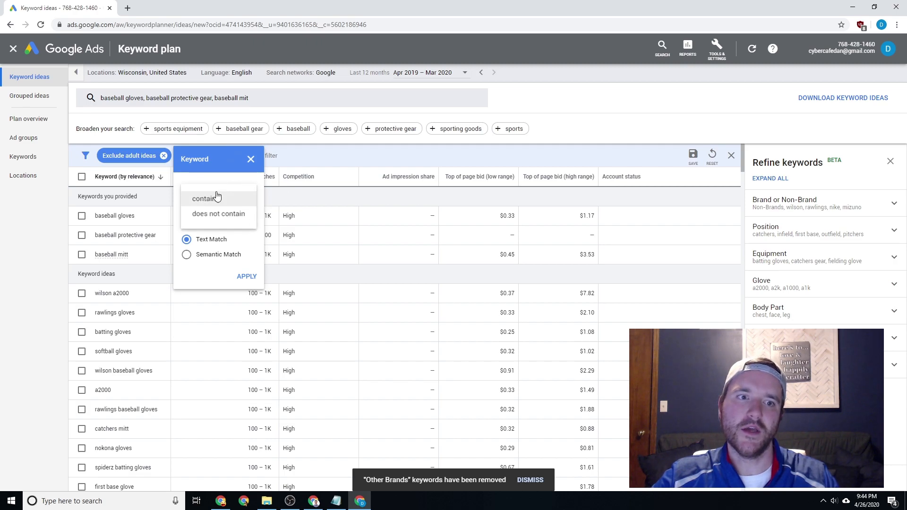
{"action": "left_click", "coordinate": [217, 213]}
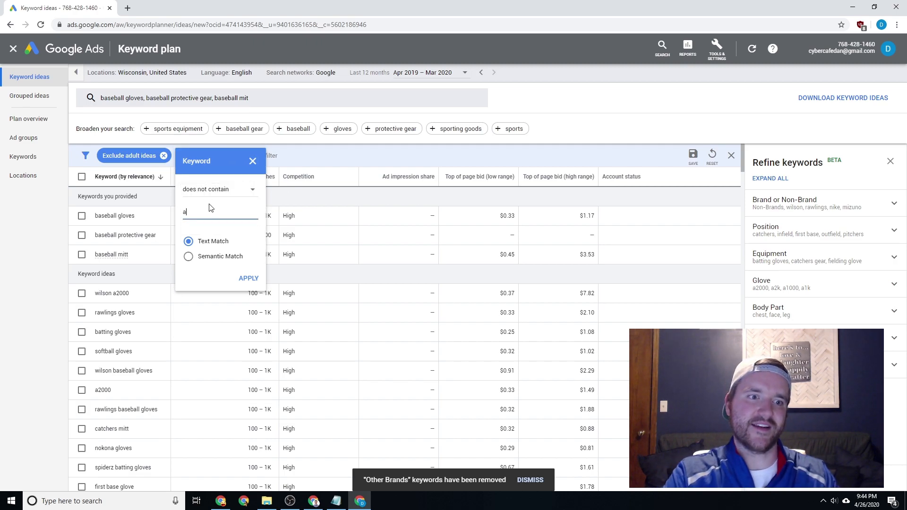
{"action": "type", "text": "2000"}
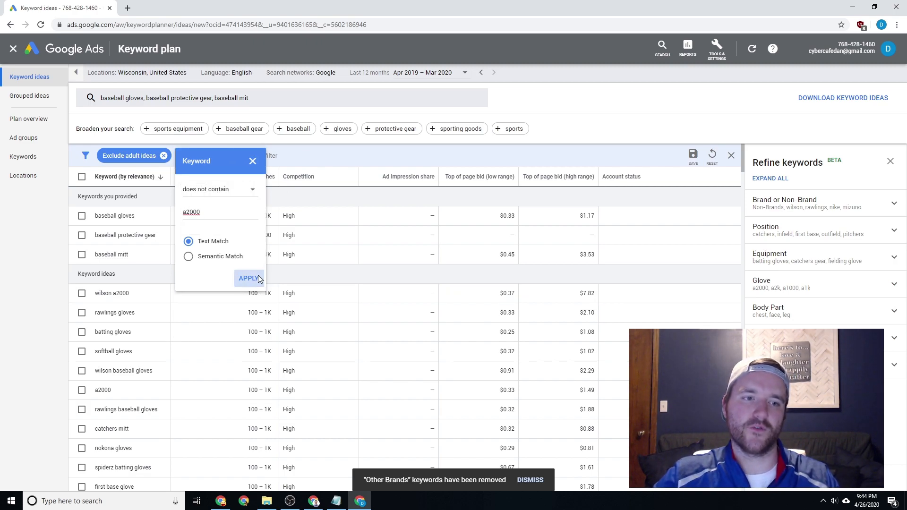
{"action": "left_click", "coordinate": [249, 278]}
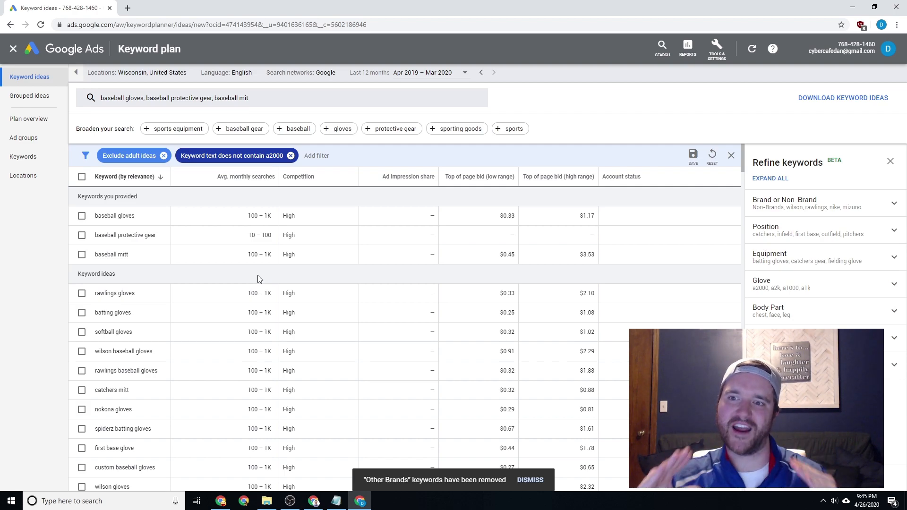
{"action": "mouse_move", "coordinate": [727, 188]}
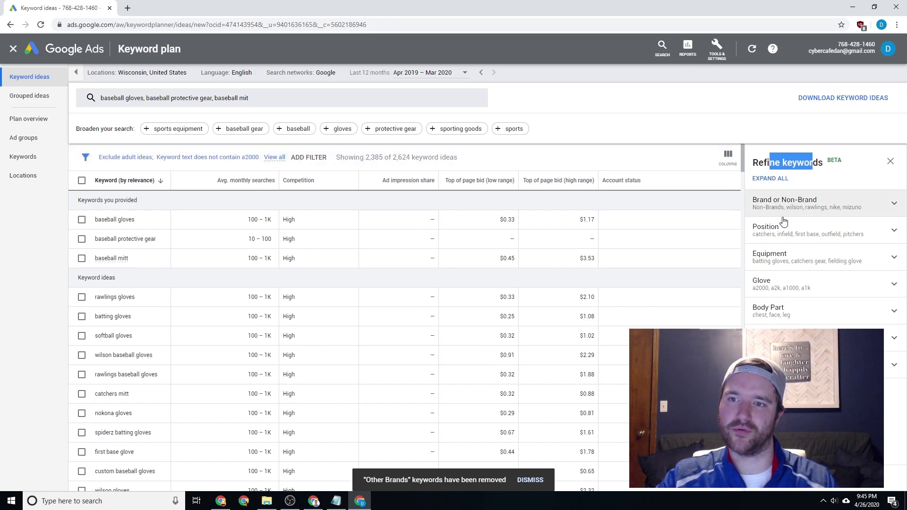
Step: Expand all Refine keywords categories and scroll through counts like batting gloves 347
{"action": "left_click", "coordinate": [765, 227]}
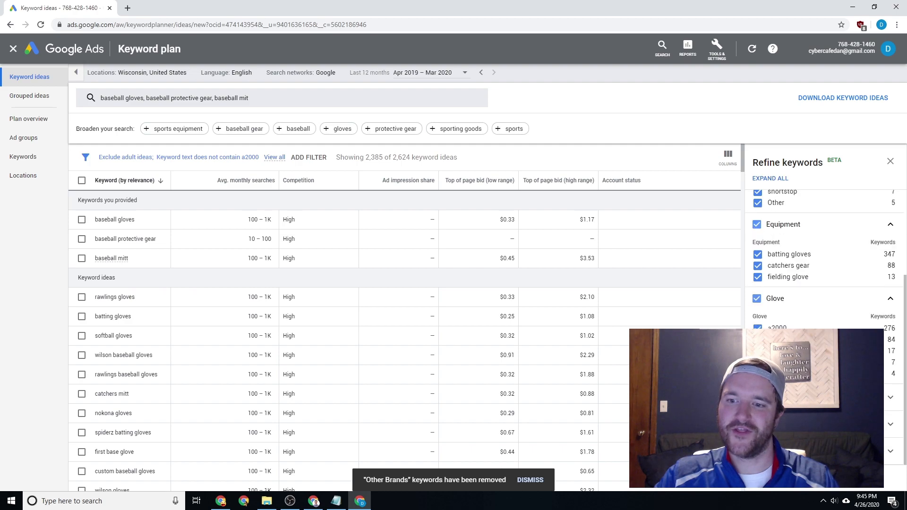
{"action": "scroll", "scroll_direction": "down", "scroll_amount": 3}
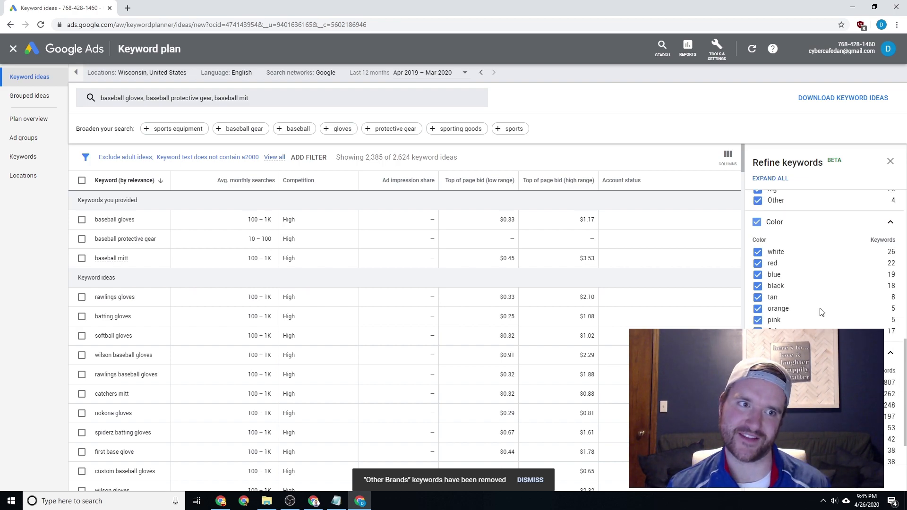
{"action": "mouse_move", "coordinate": [204, 75]}
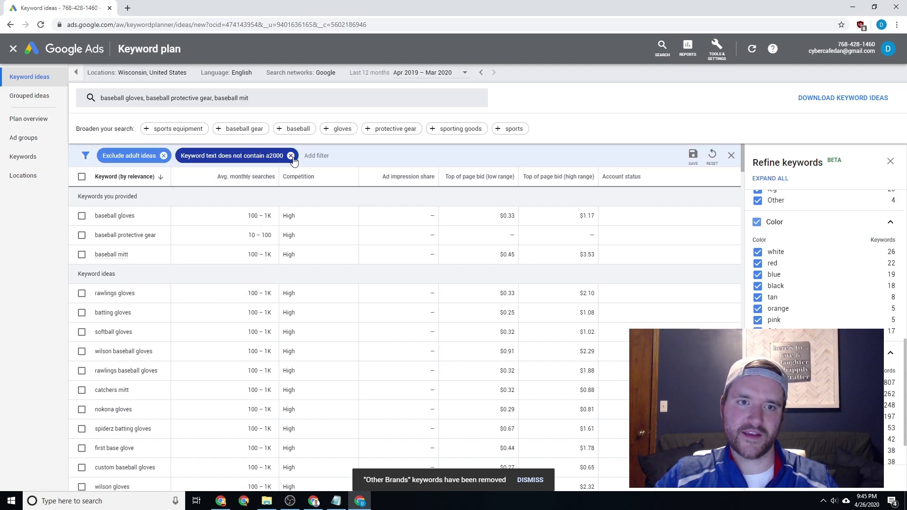
Step: Remove the a2000 exclusion and view Grouped ideas, showing all 2,624 ideas
{"action": "left_click", "coordinate": [291, 155]}
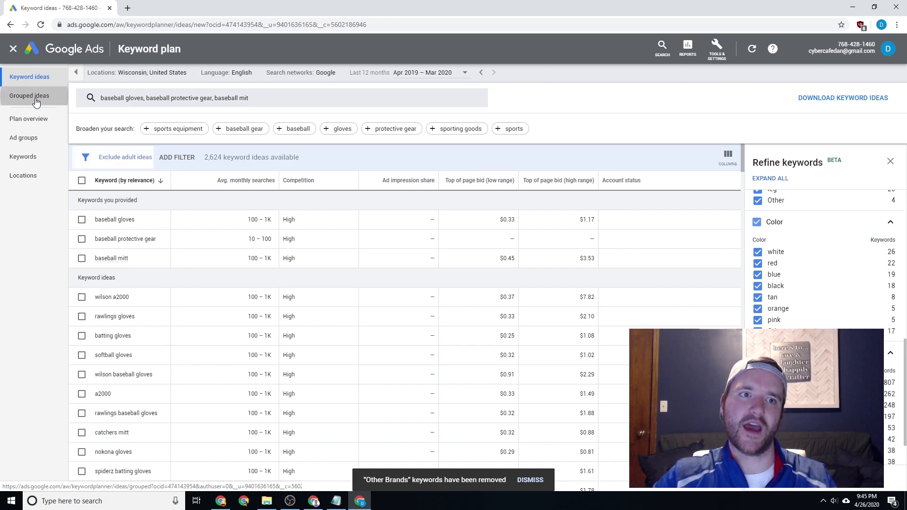
{"action": "left_click", "coordinate": [29, 95]}
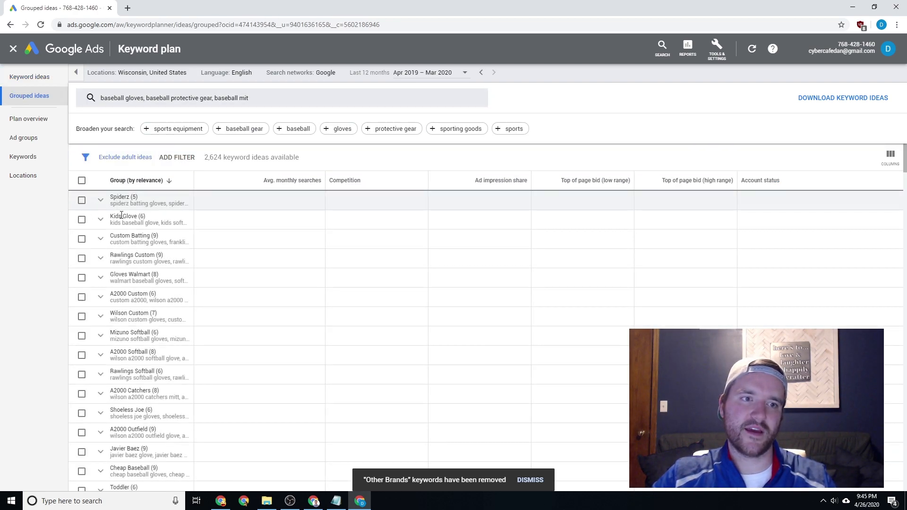
{"action": "left_click", "coordinate": [82, 199]}
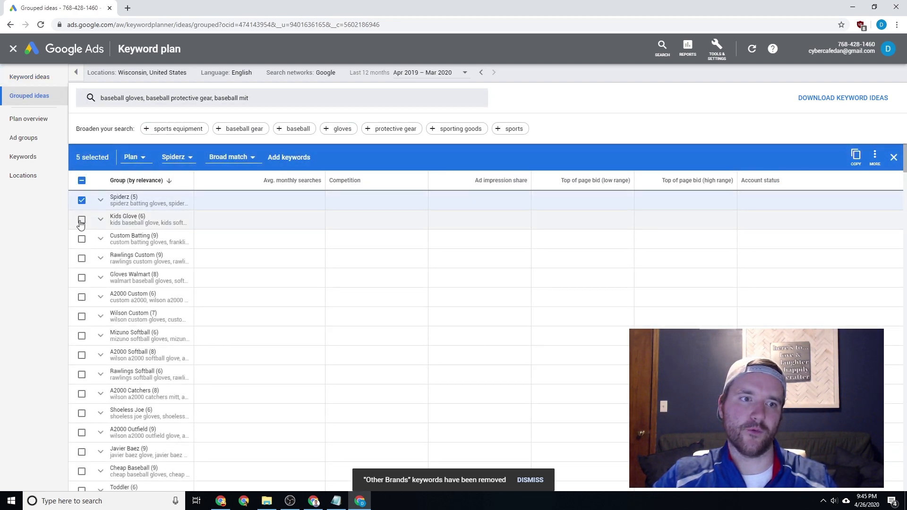
{"action": "left_click", "coordinate": [82, 201]}
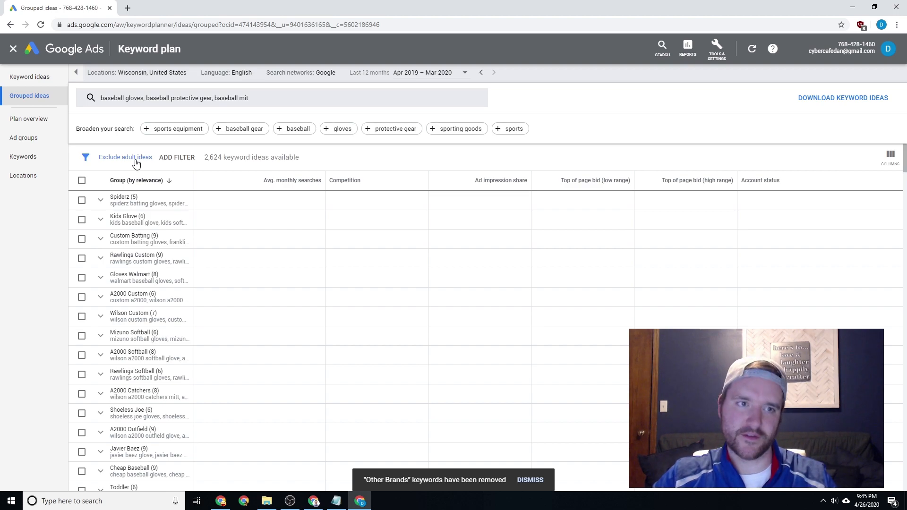
{"action": "left_click", "coordinate": [125, 157]}
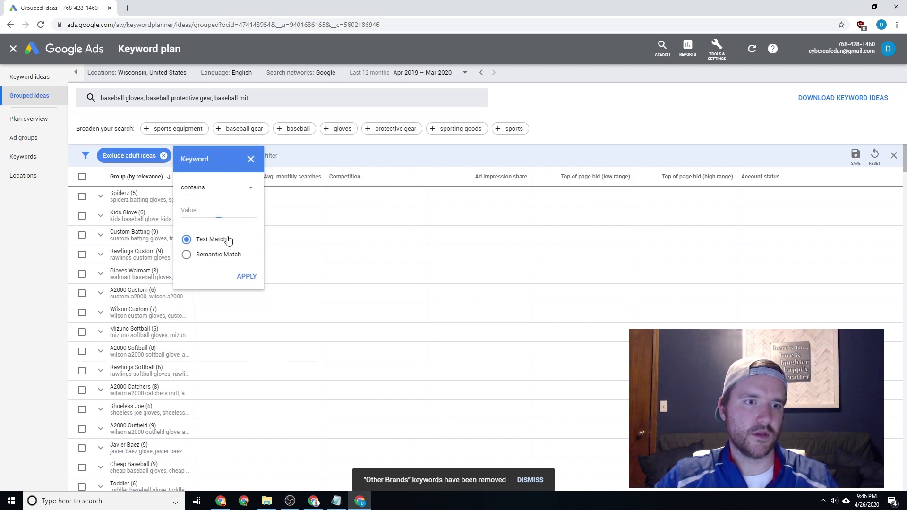
Step: Filter keyword ideas to those containing 'kids'
{"action": "type", "text": "kid"}
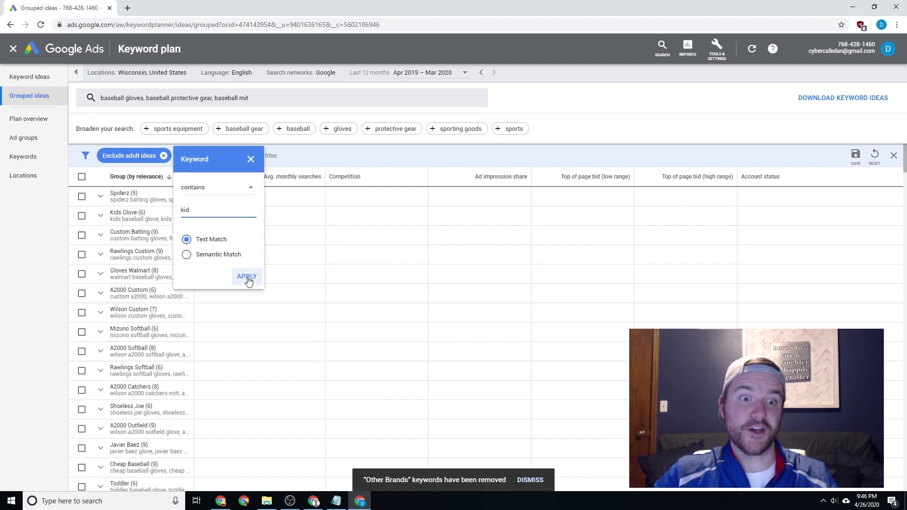
{"action": "left_click", "coordinate": [247, 275]}
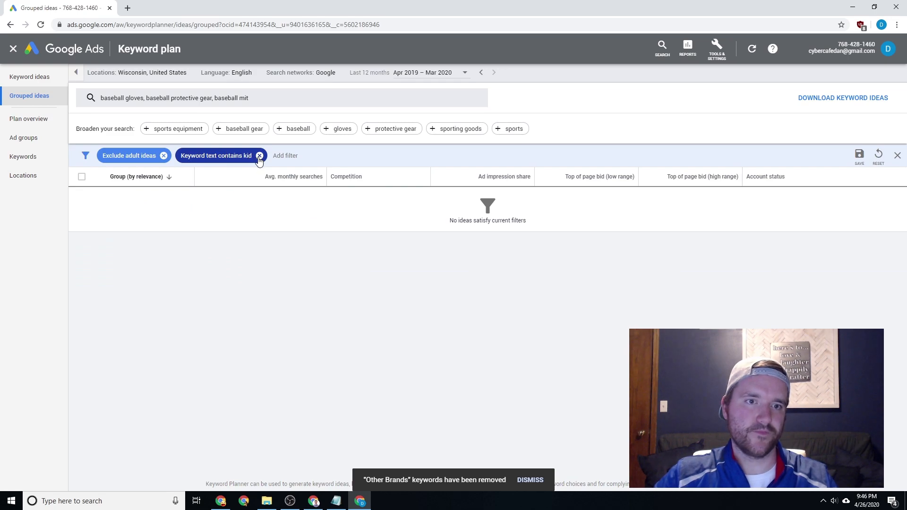
{"action": "left_click", "coordinate": [260, 155]}
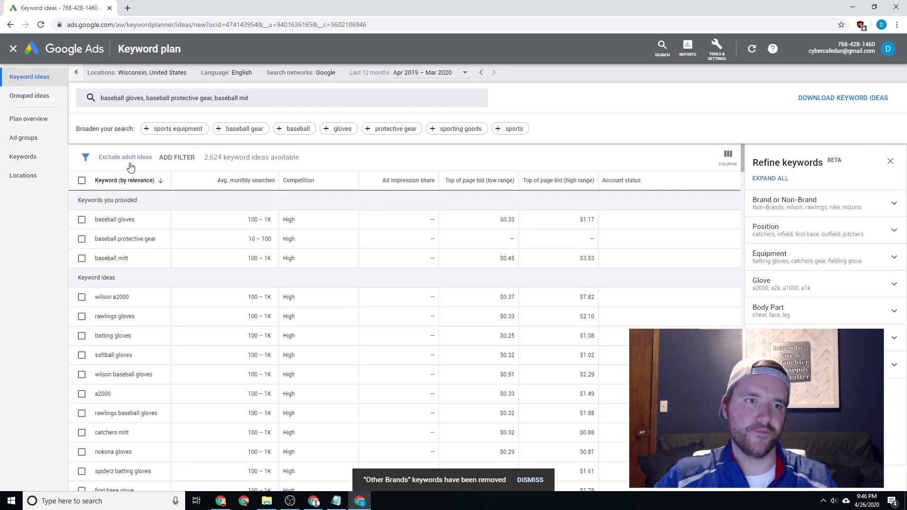
{"action": "left_click", "coordinate": [177, 156]}
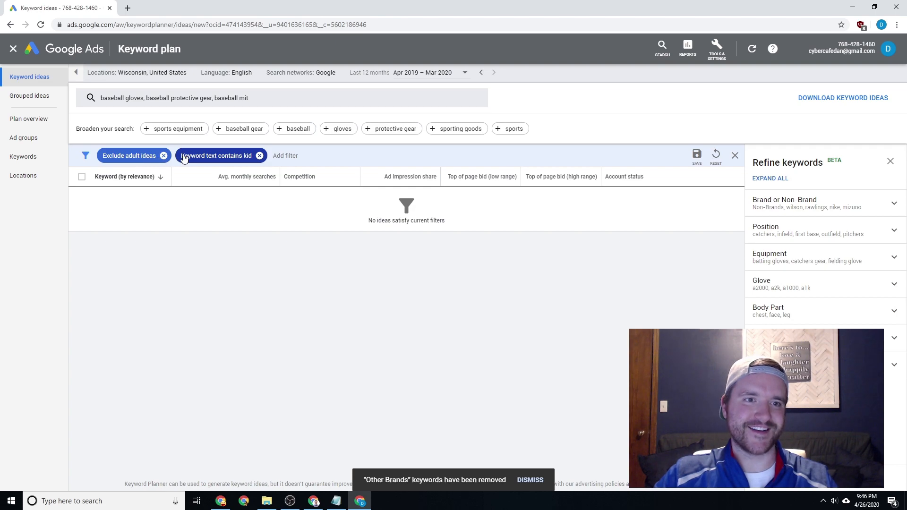
{"action": "left_click", "coordinate": [217, 154]}
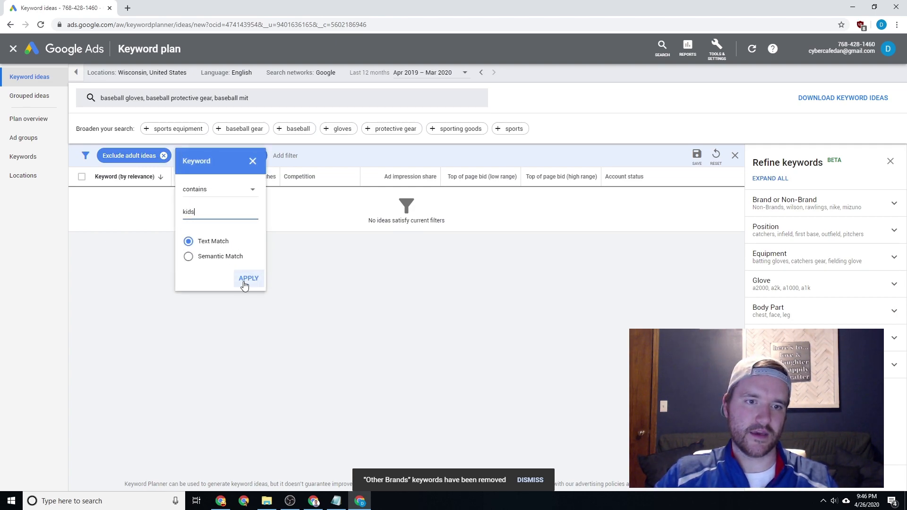
{"action": "left_click", "coordinate": [249, 278]}
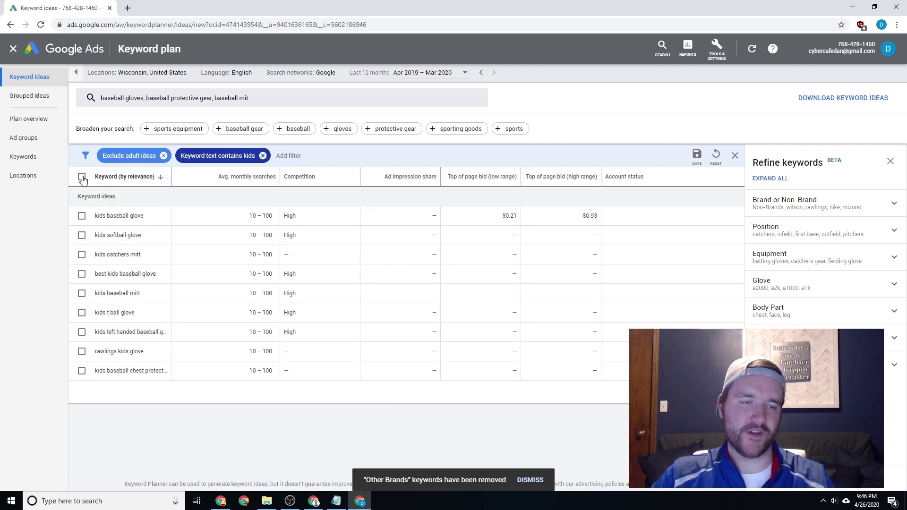
Step: Add all nine kids keyword ideas to the plan and go to Plan overview
{"action": "left_click", "coordinate": [82, 178]}
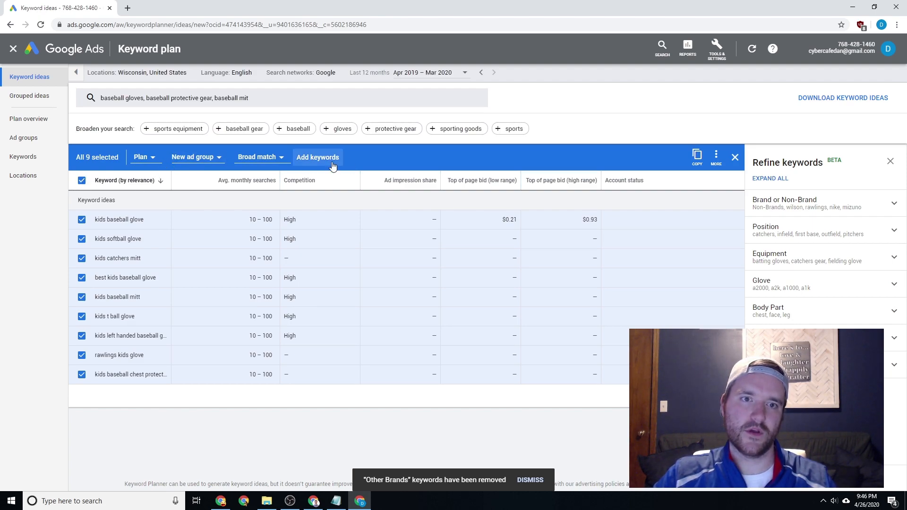
{"action": "left_click", "coordinate": [317, 157]}
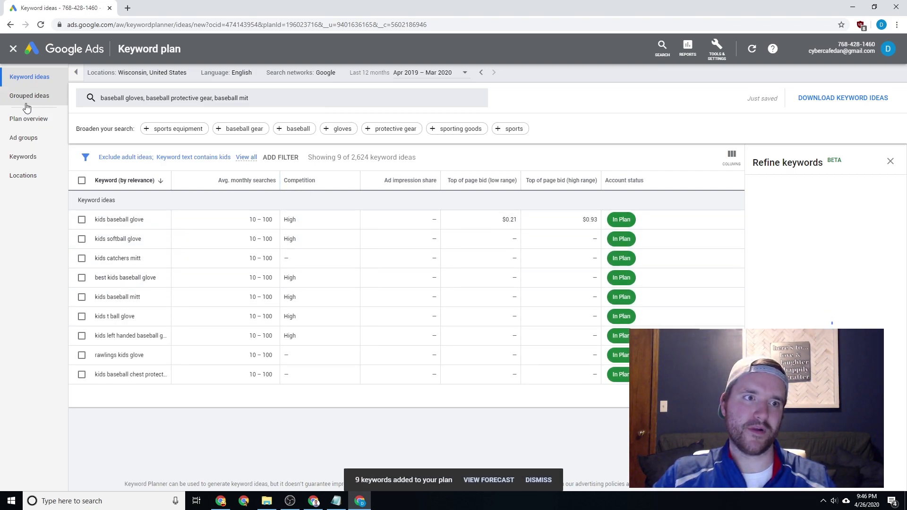
{"action": "left_click", "coordinate": [28, 119]}
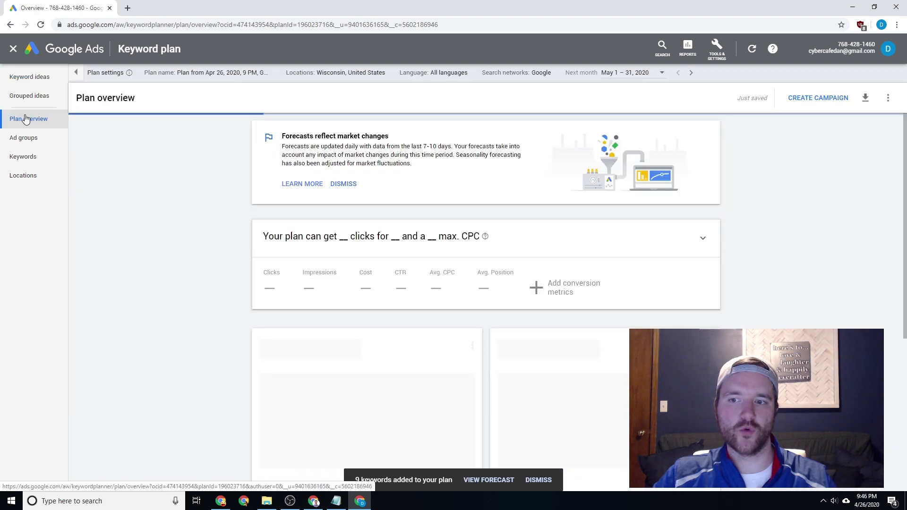
Step: Review the forecast of 4 clicks for $8.69, then return to Keyword ideas
{"action": "scroll", "scroll_direction": "down", "scroll_amount": 3}
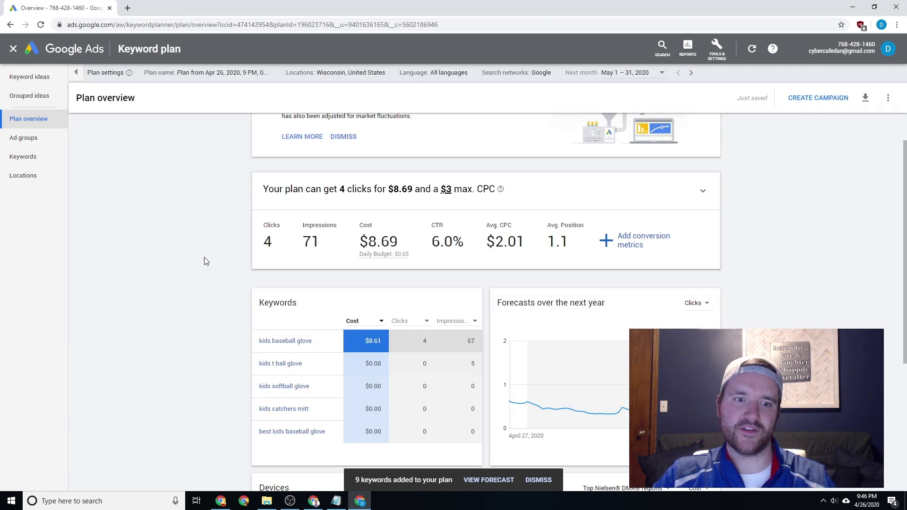
{"action": "scroll", "scroll_direction": "down", "scroll_amount": 3}
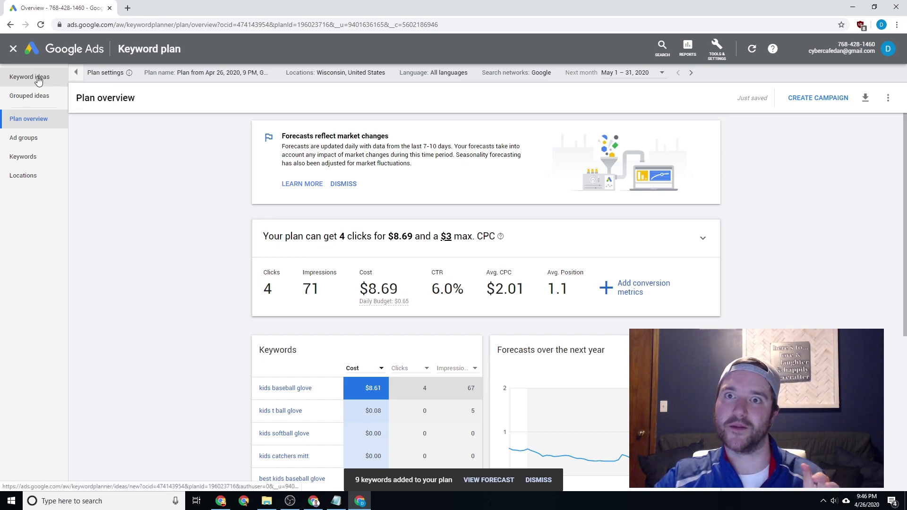
{"action": "left_click", "coordinate": [29, 77]}
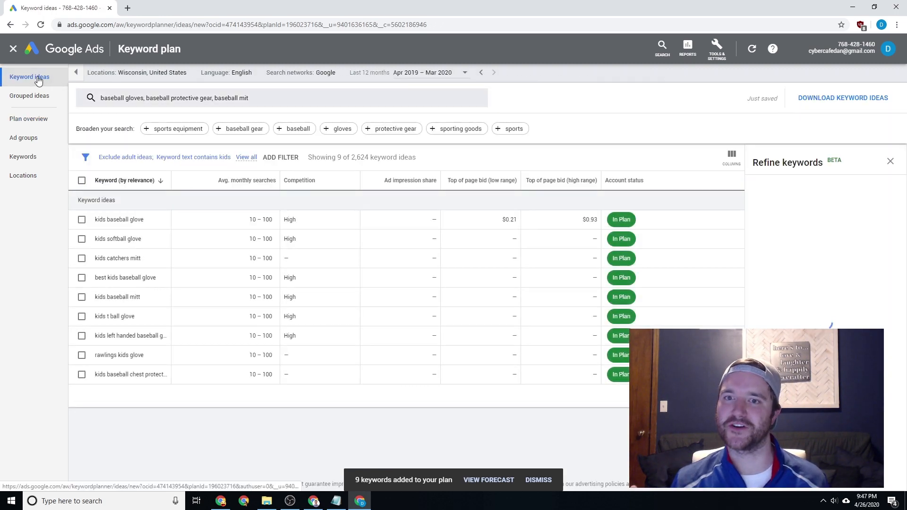